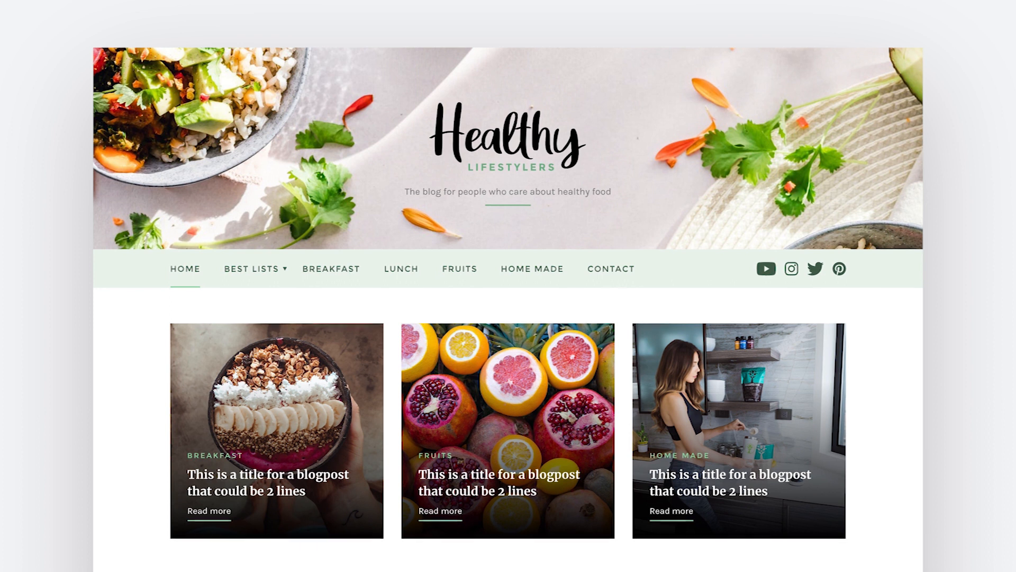
Scroll down through the DIY Handmade Easter Egg template artboard.
scroll("down", 3)
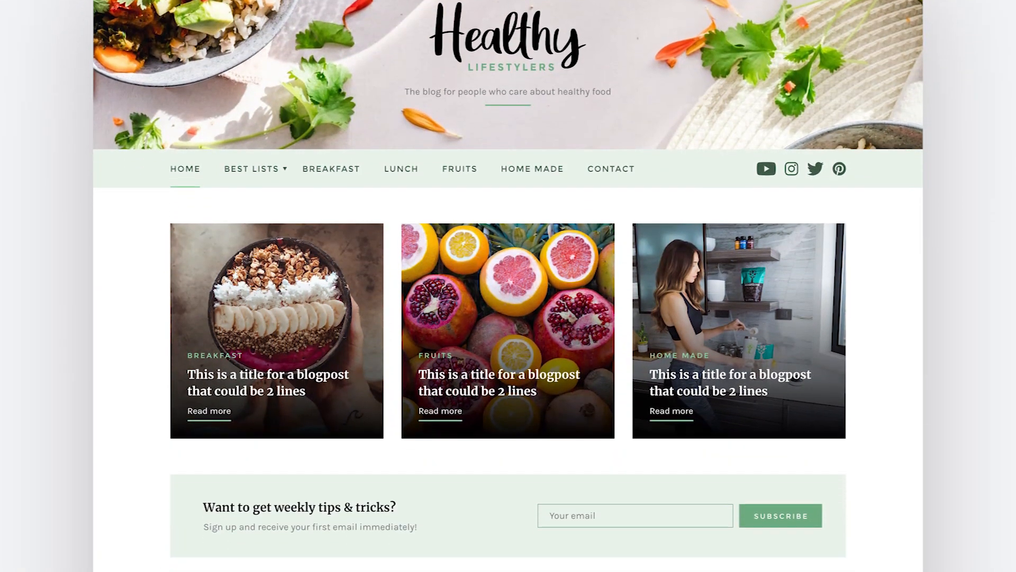
scroll("down", 3)
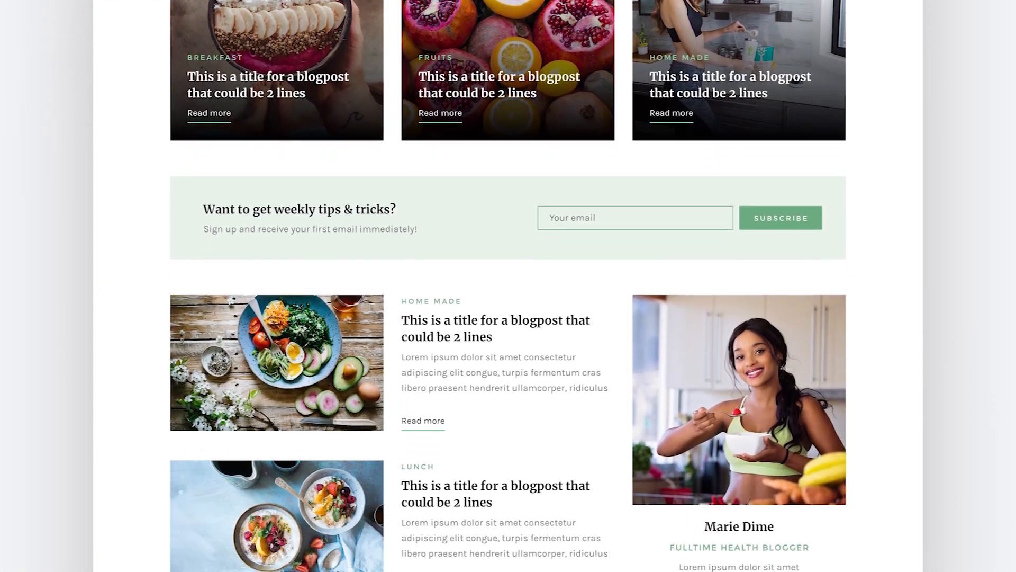
scroll("down", 3)
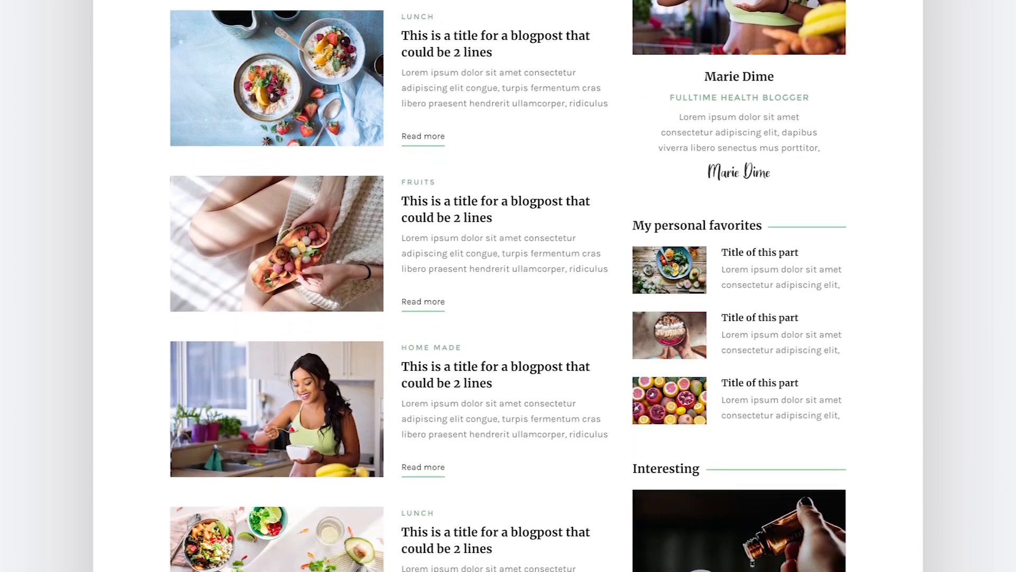
scroll("down", 3)
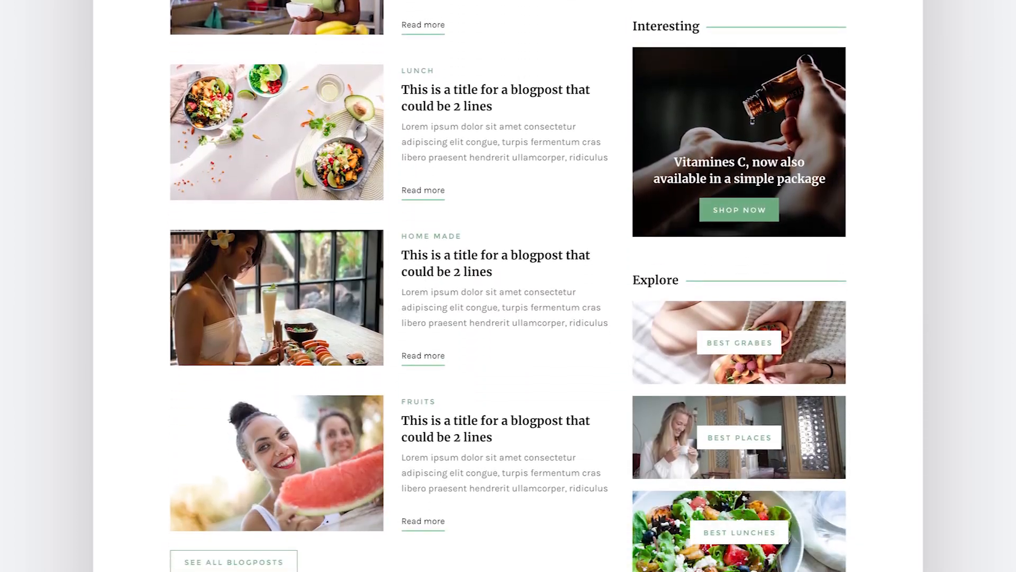
scroll("down", 3)
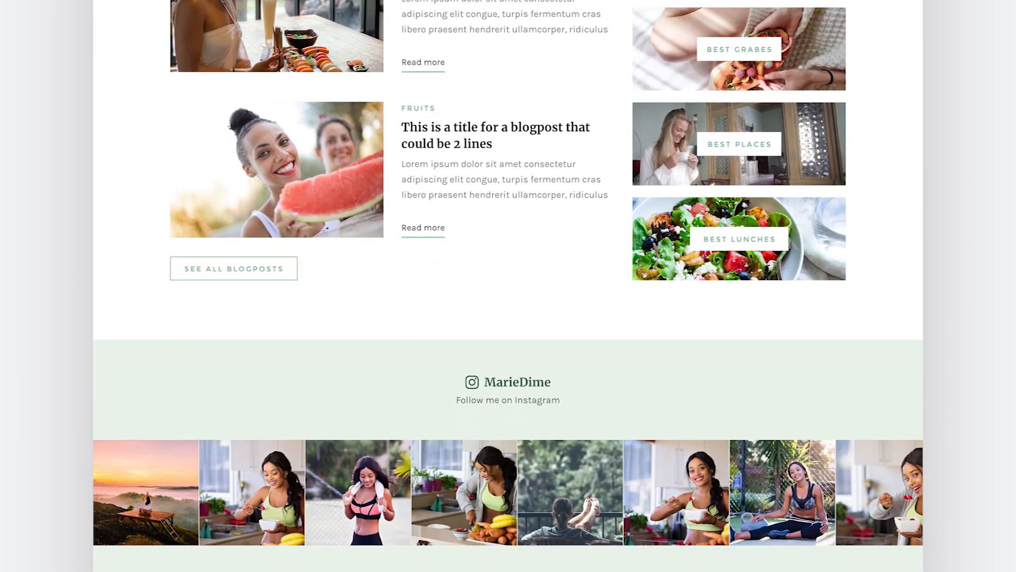
scroll("down", 3)
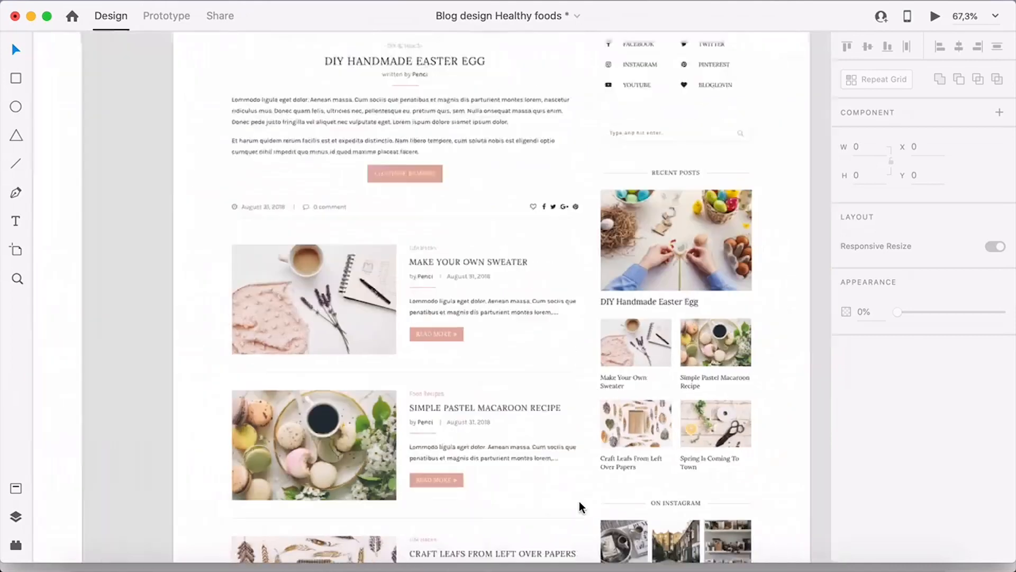
Scroll below the subscribe CTA and use the top-right toolbar control.
scroll("down", 3)
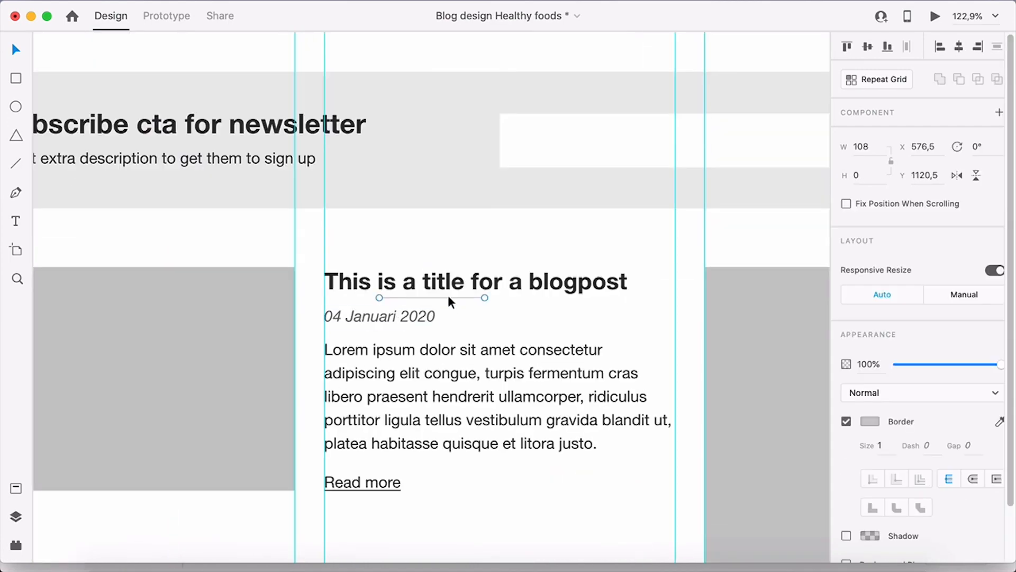
left_click(935, 17)
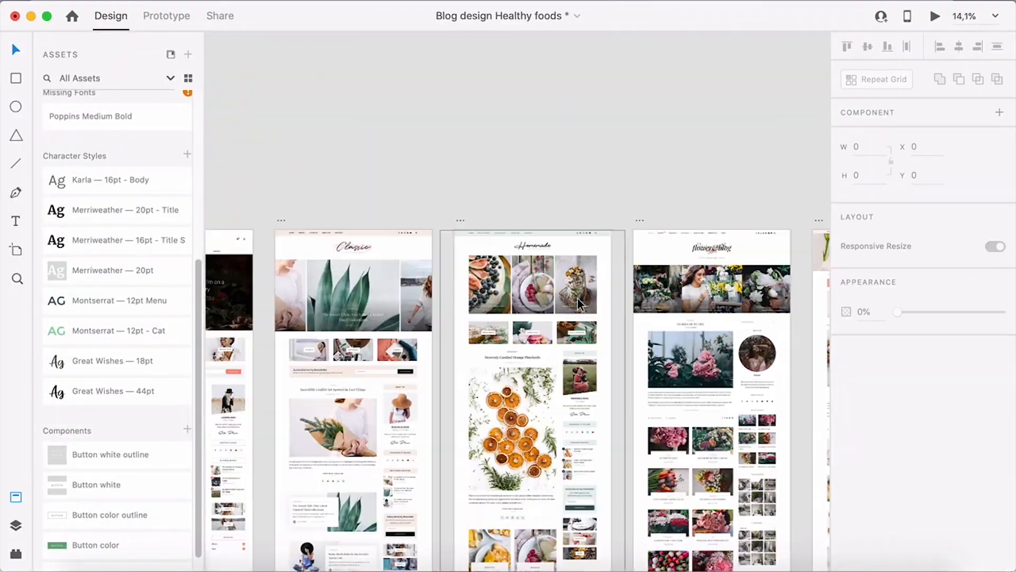
Review the Healthy Lifestylers home, articles, post and contact artboards using the top-right toolbar control.
left_click(934, 17)
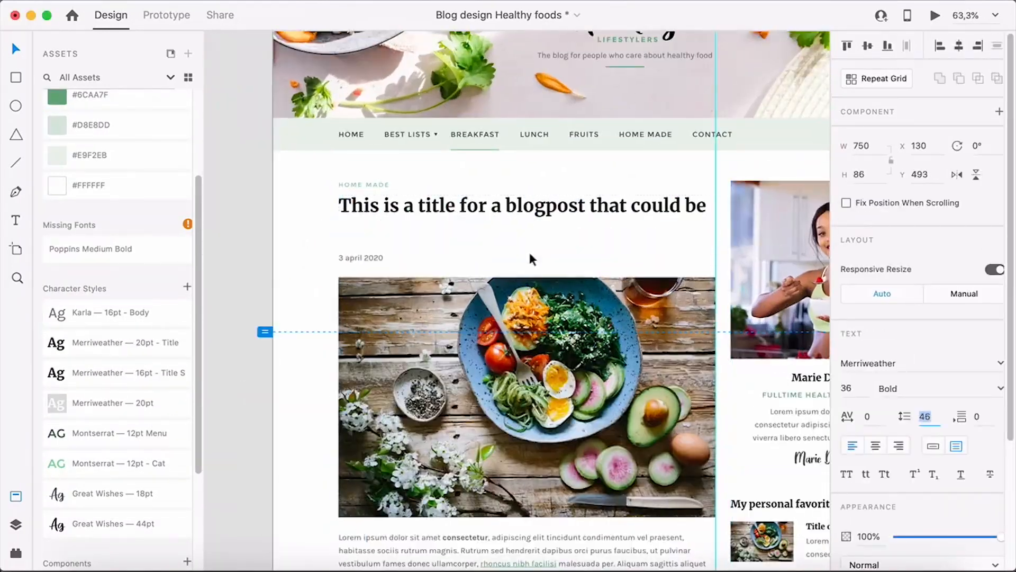
left_click(935, 15)
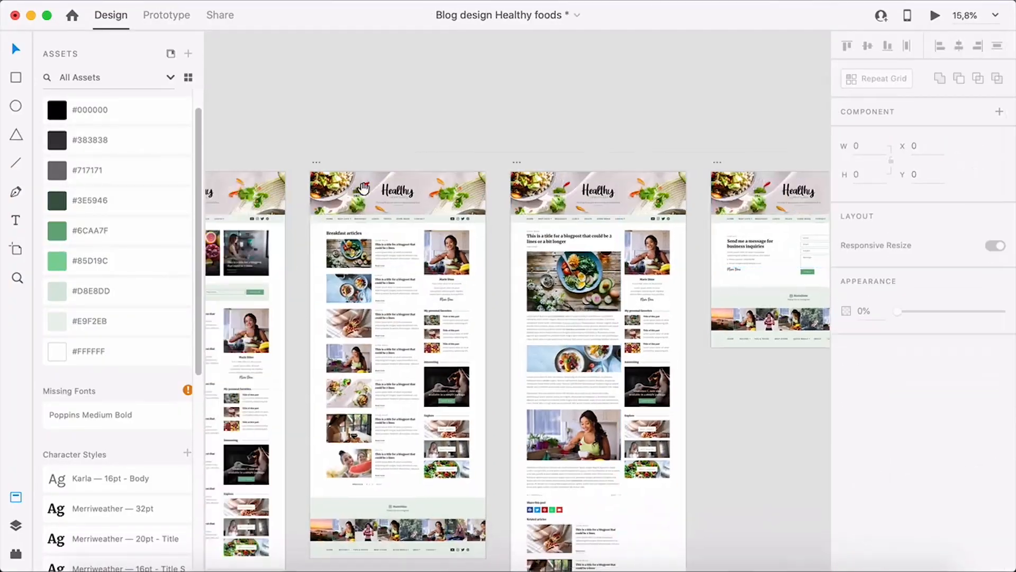
left_click(935, 15)
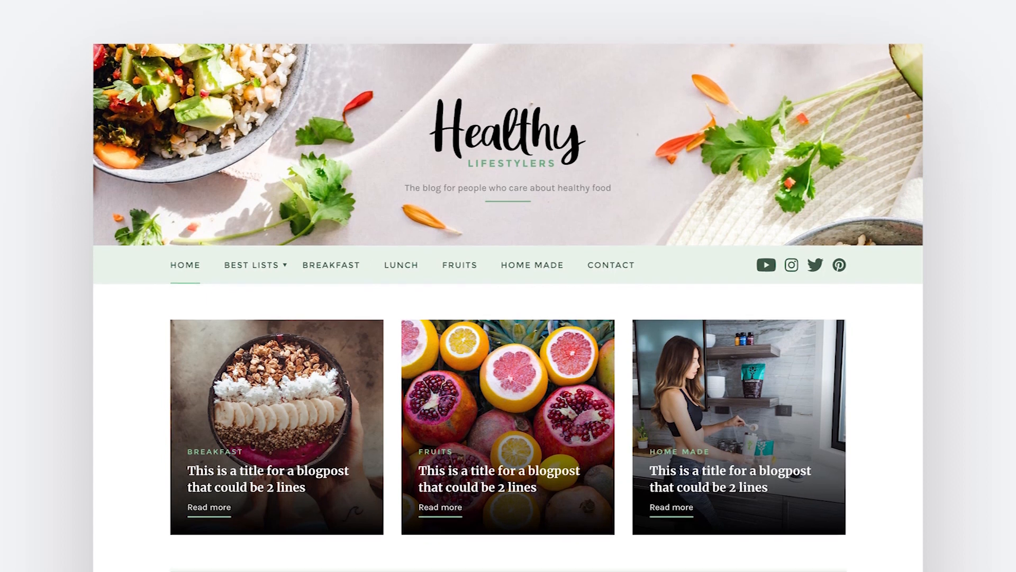
scroll("down", 3)
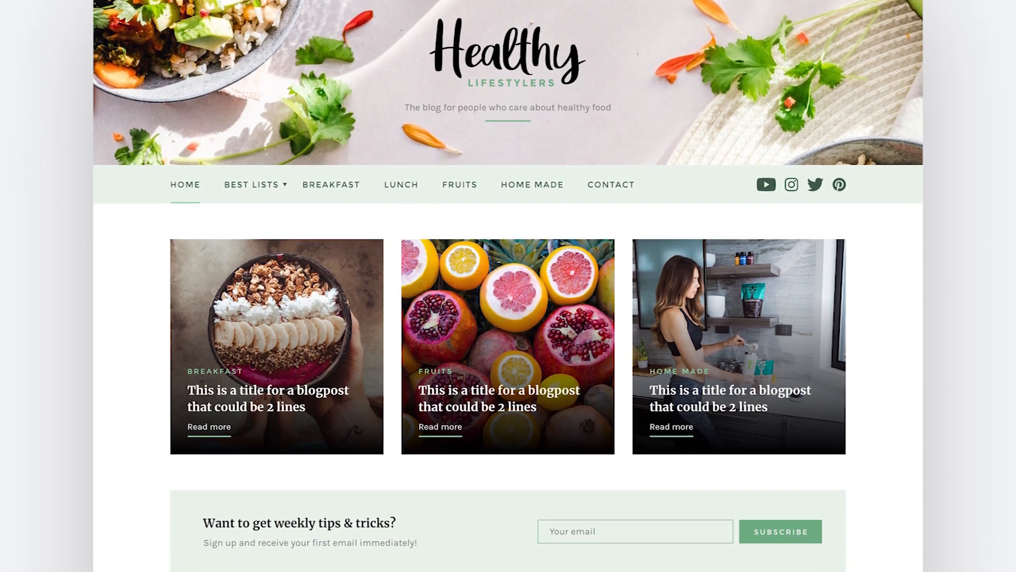
scroll("down", 3)
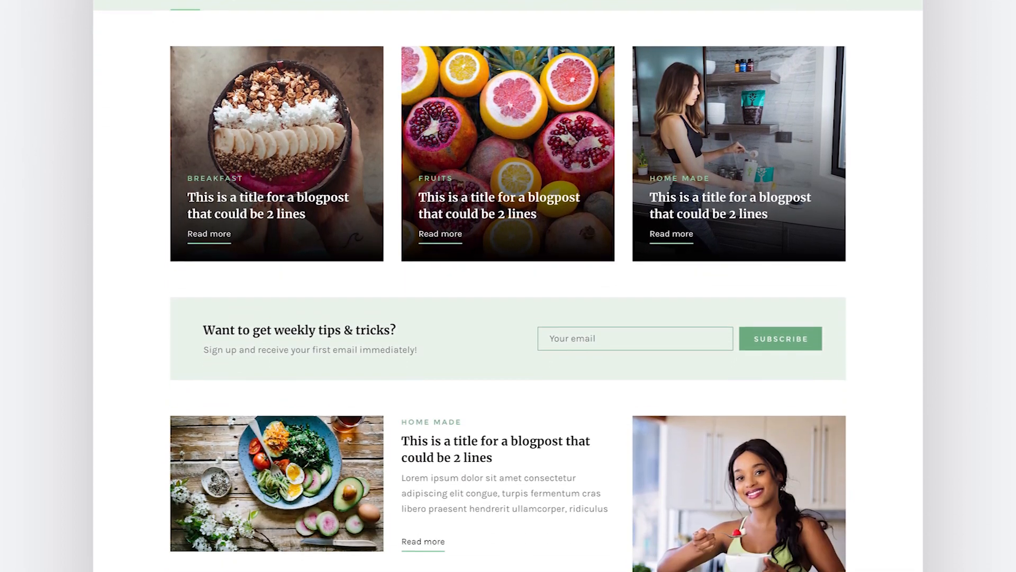
scroll("down", 3)
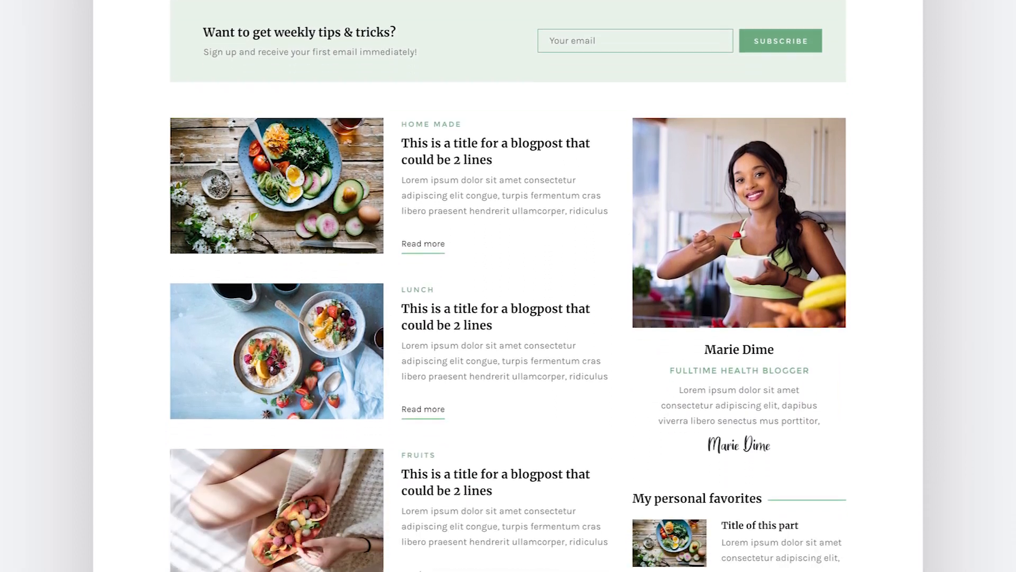
scroll("down", 3)
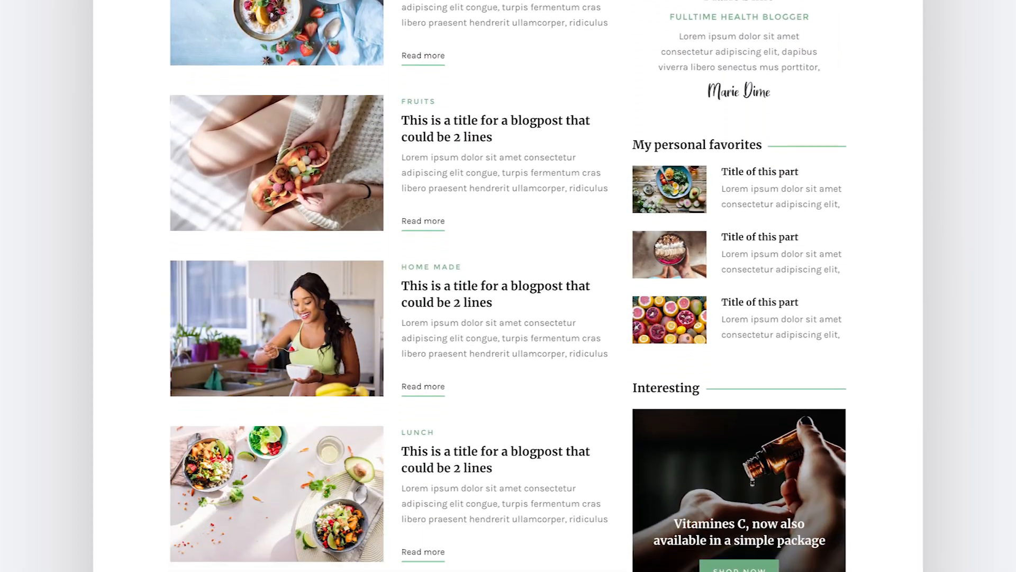
scroll("down", 3)
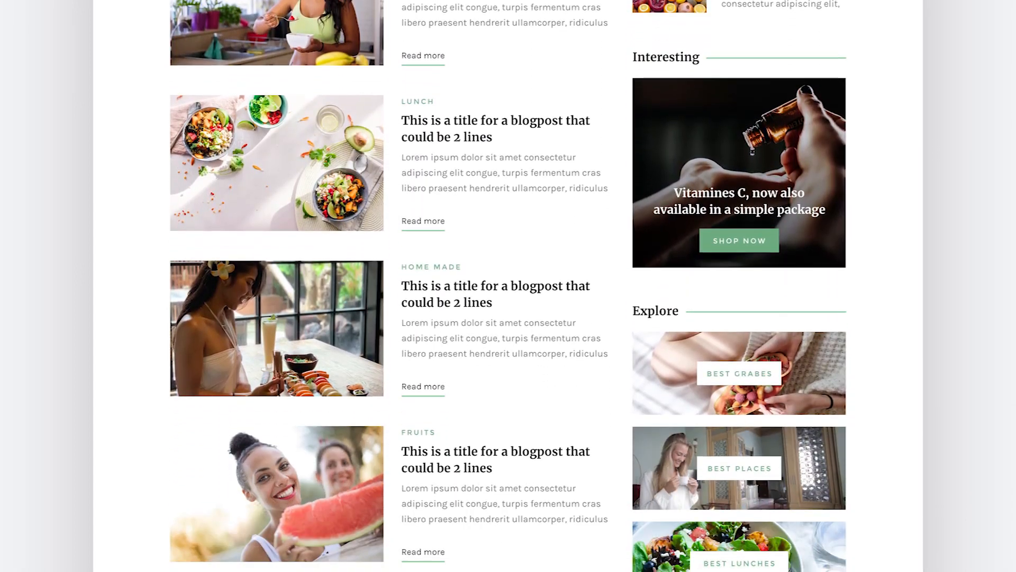
scroll("down", 3)
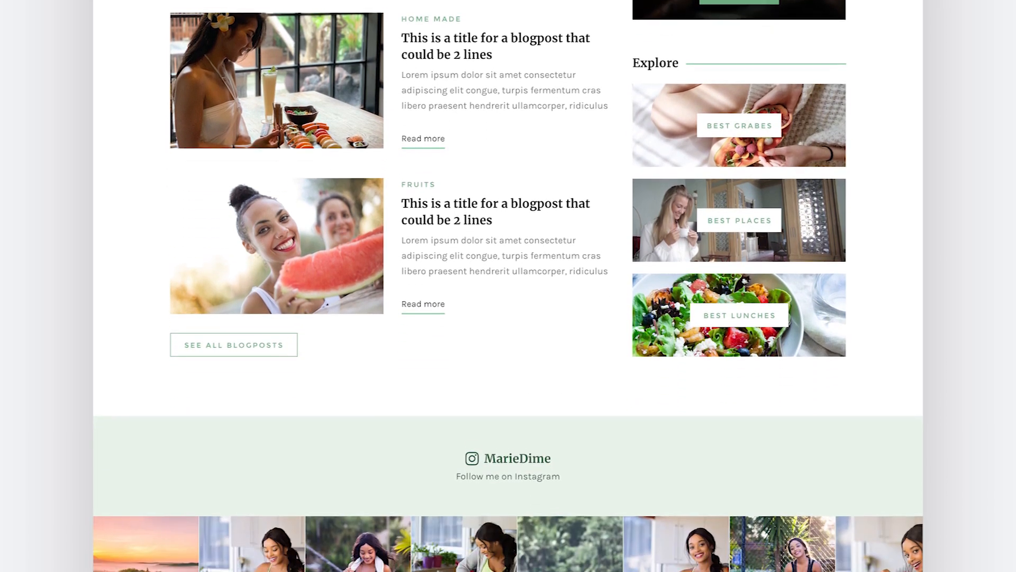
scroll("down", 3)
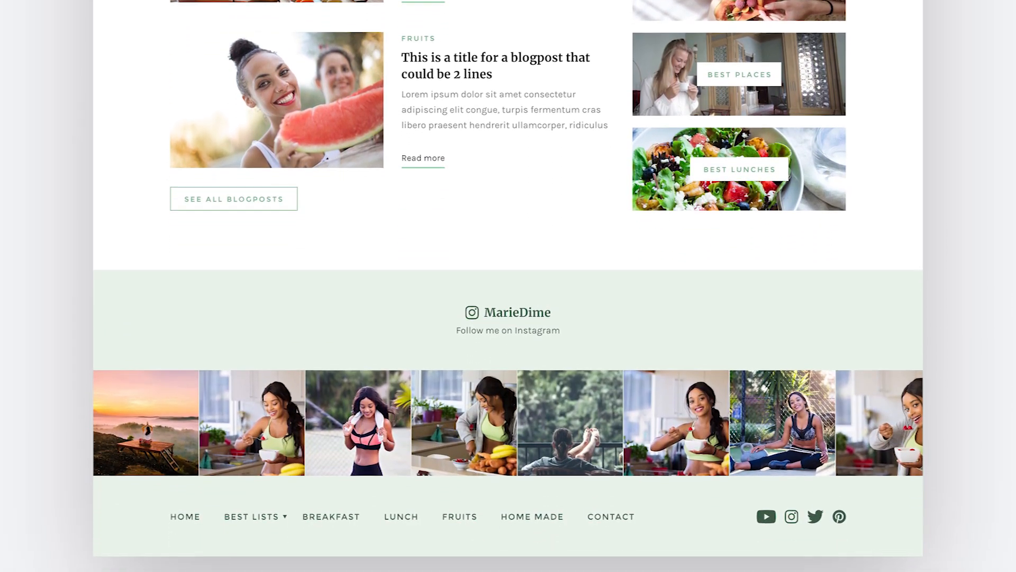
scroll("down", 3)
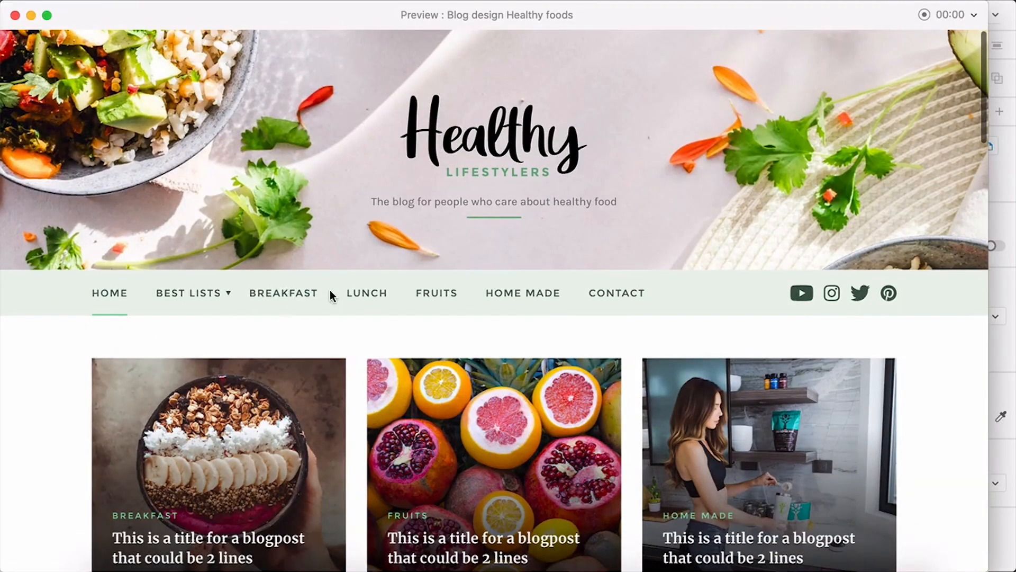
Preview the Breakfast articles page and scroll down through its article listings.
left_click(283, 293)
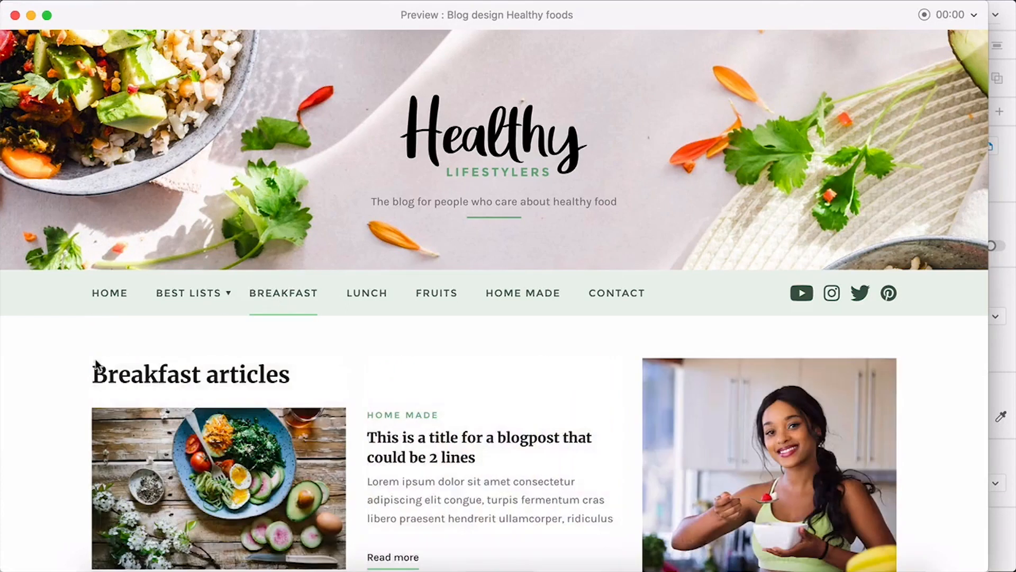
scroll("down", 3)
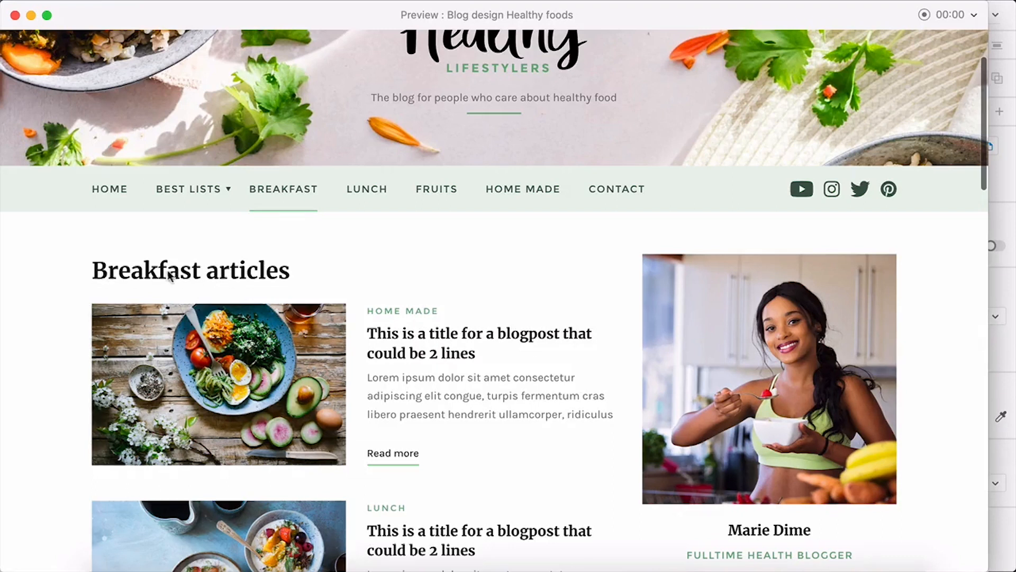
scroll("down", 3)
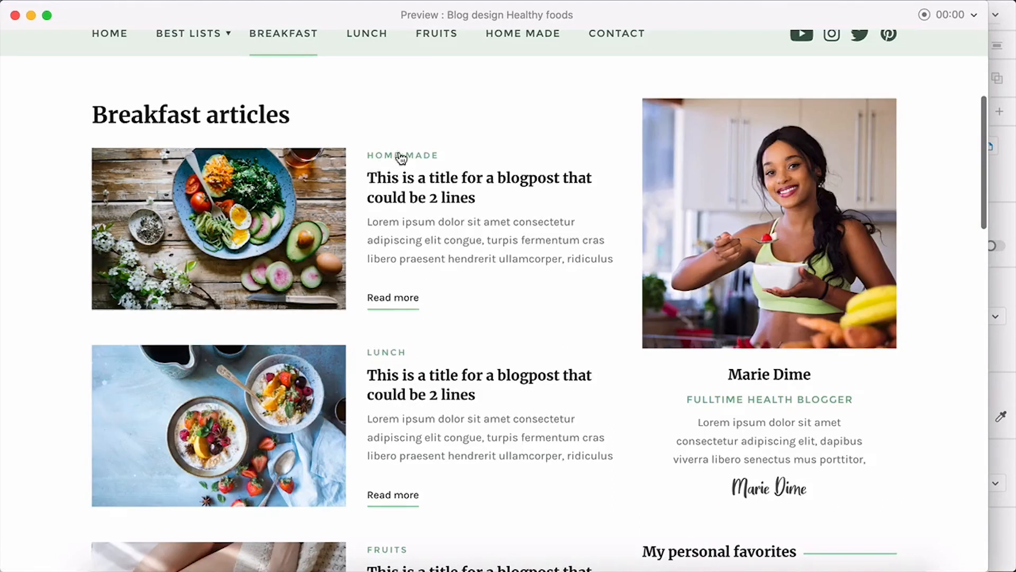
scroll("down", 3)
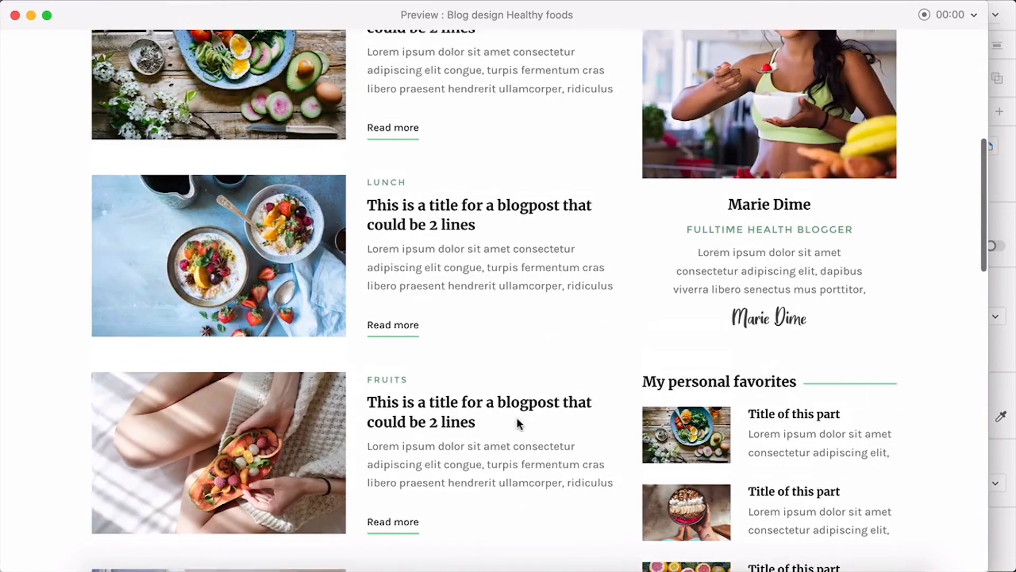
scroll("down", 3)
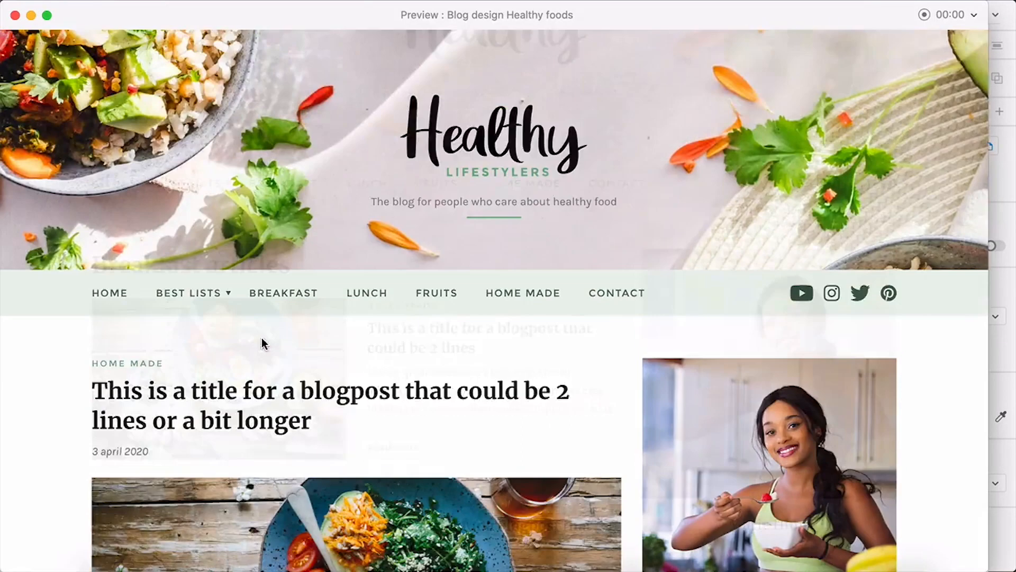
scroll("down", 3)
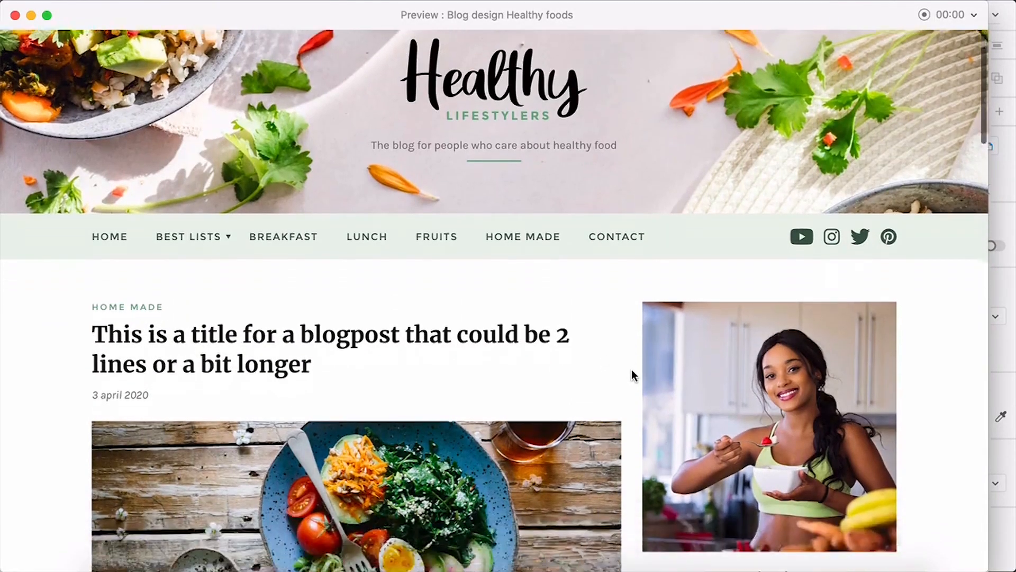
scroll("down", 3)
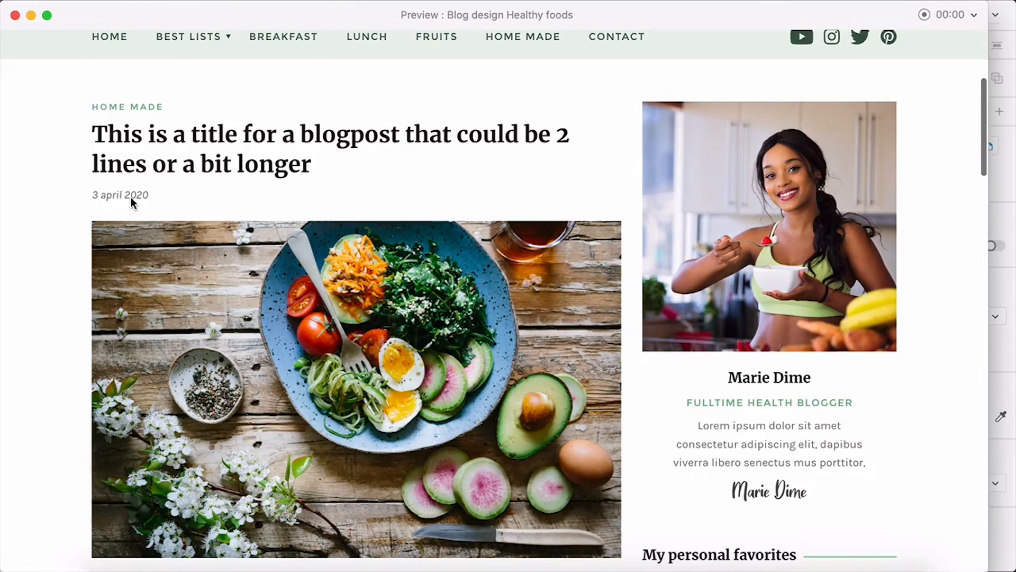
scroll("down", 3)
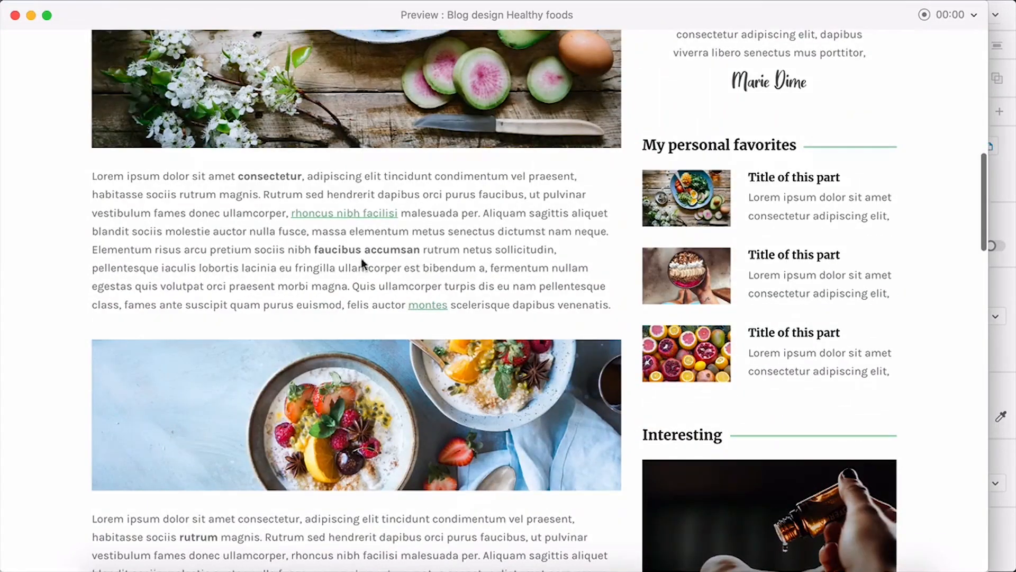
scroll("down", 3)
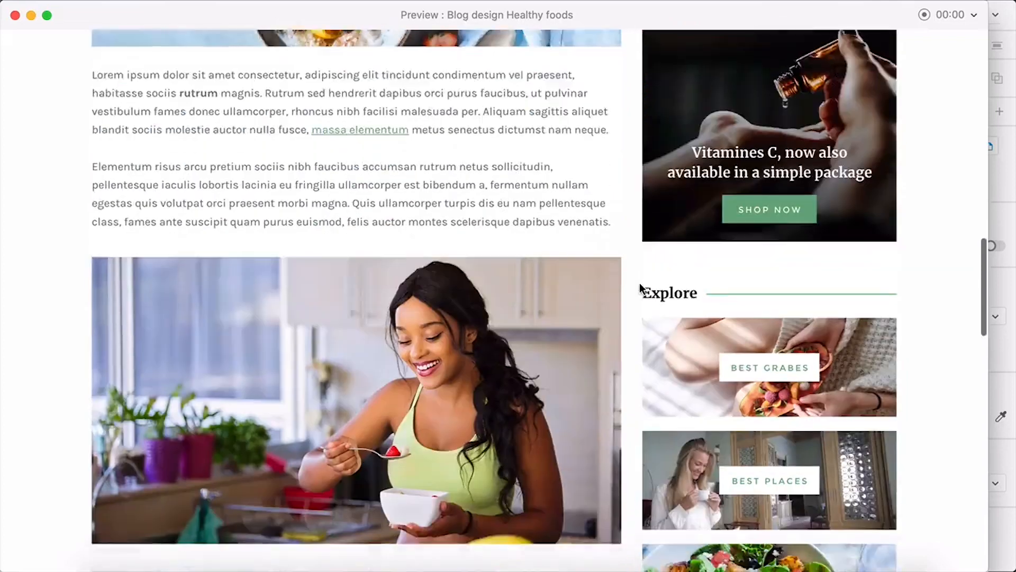
scroll("down", 3)
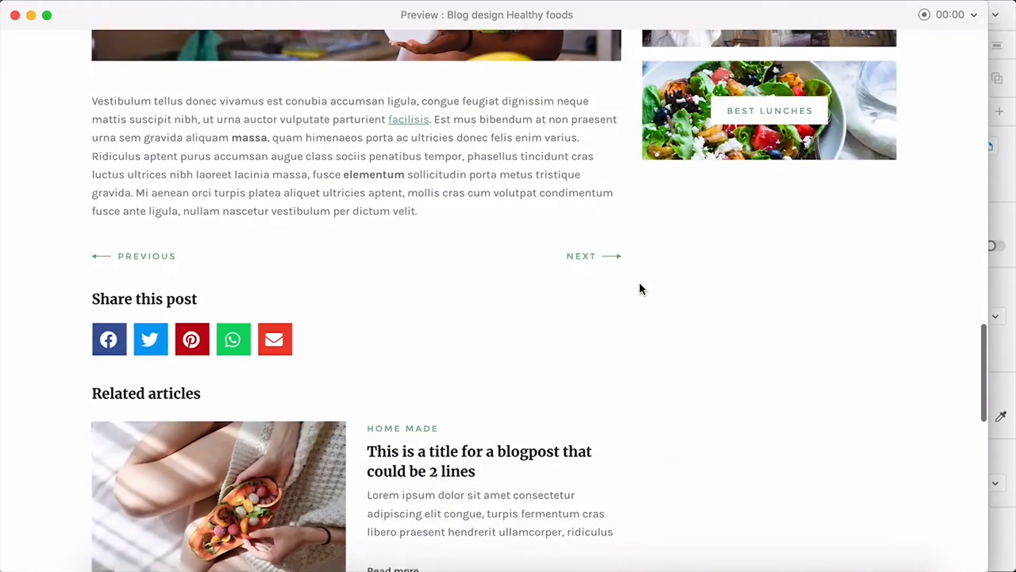
scroll("down", 3)
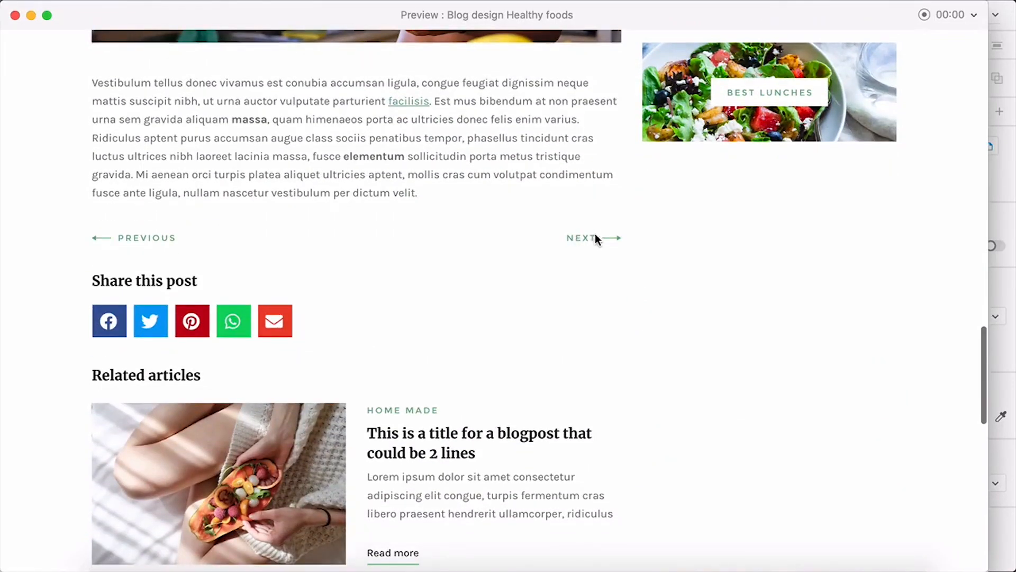
scroll("down", 3)
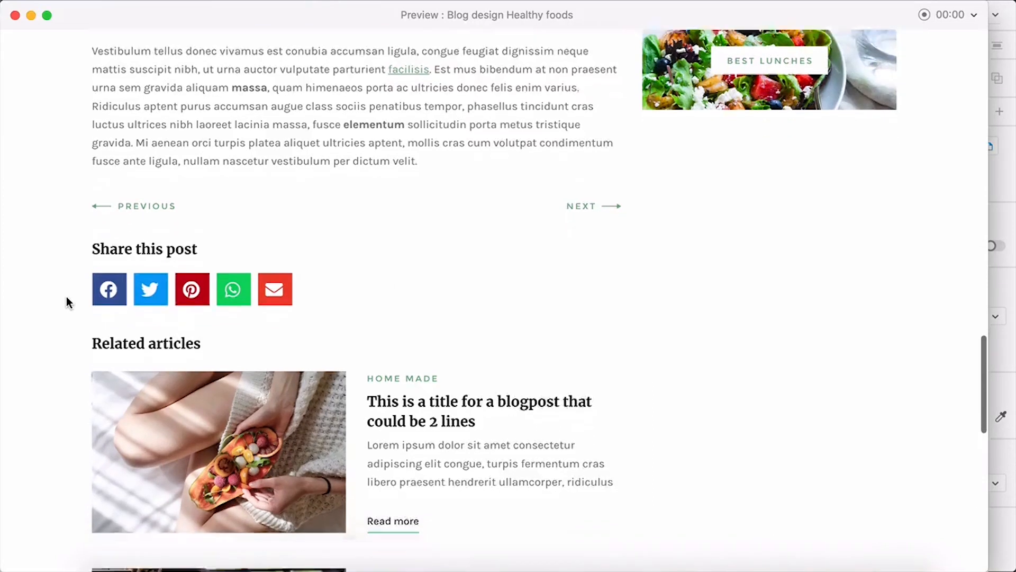
scroll("down", 3)
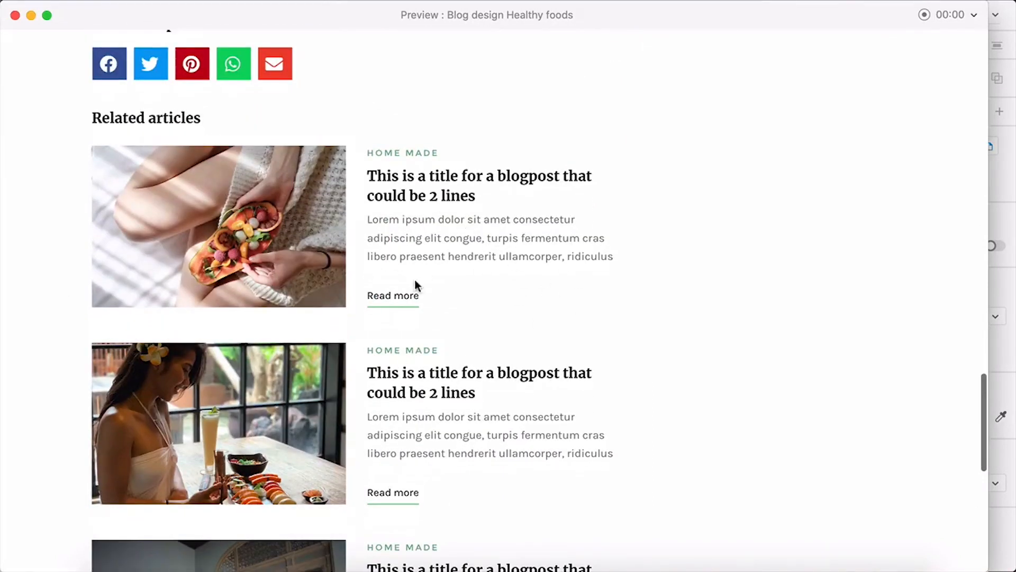
scroll("down", 3)
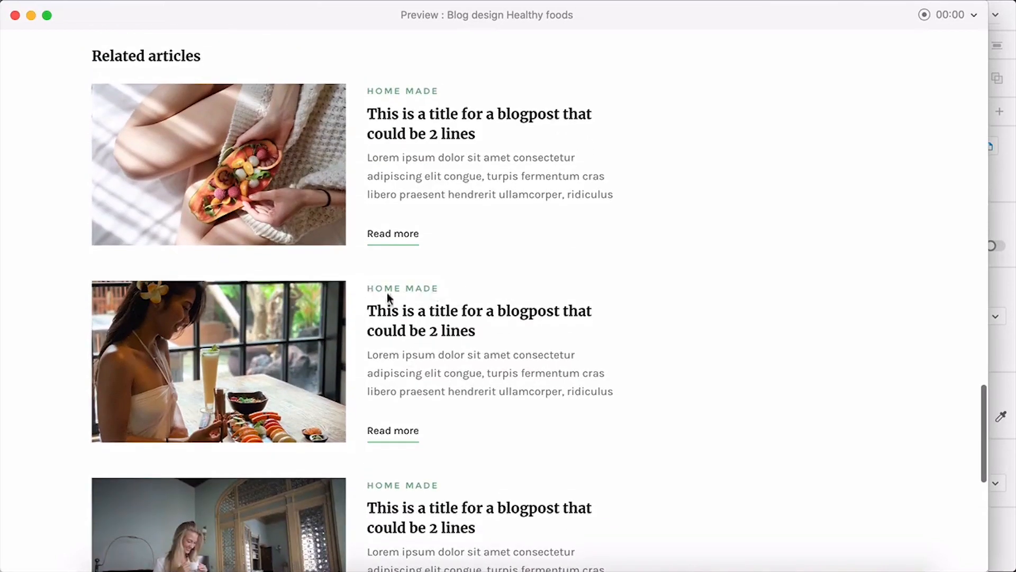
scroll("down", 3)
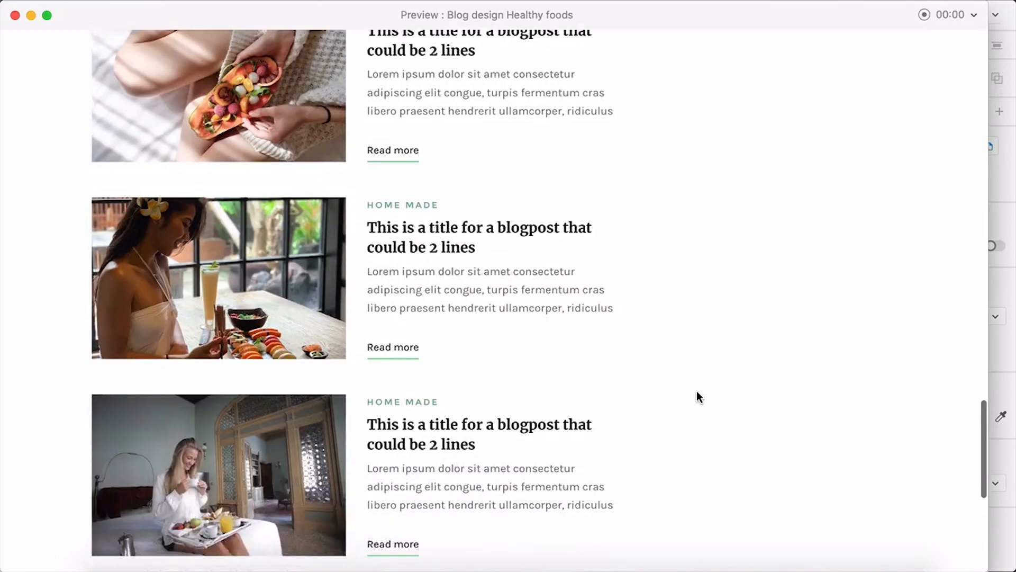
scroll("down", 3)
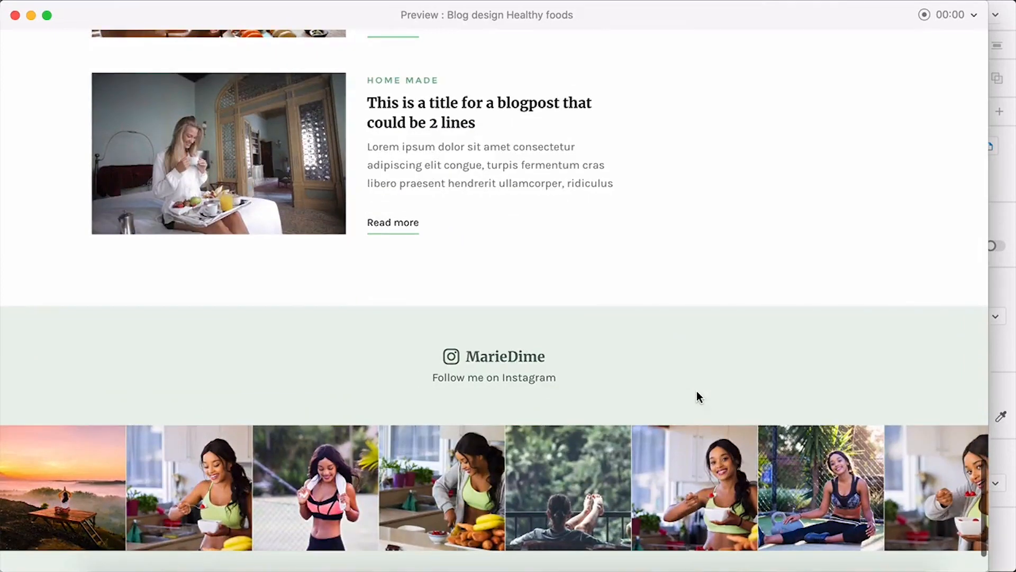
scroll("up", 3)
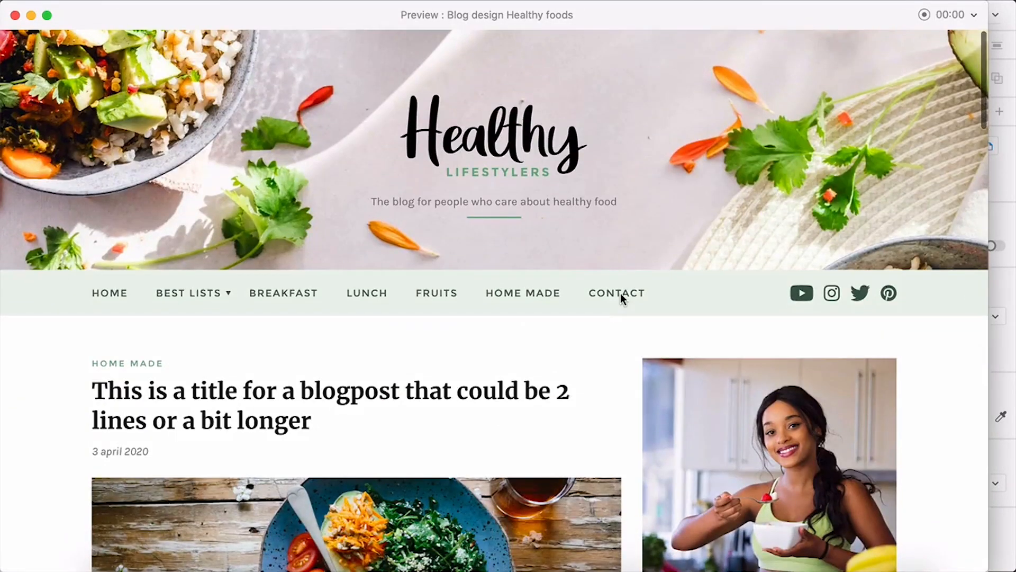
Preview the home page, then the contact page, scrolling down through it.
left_click(109, 293)
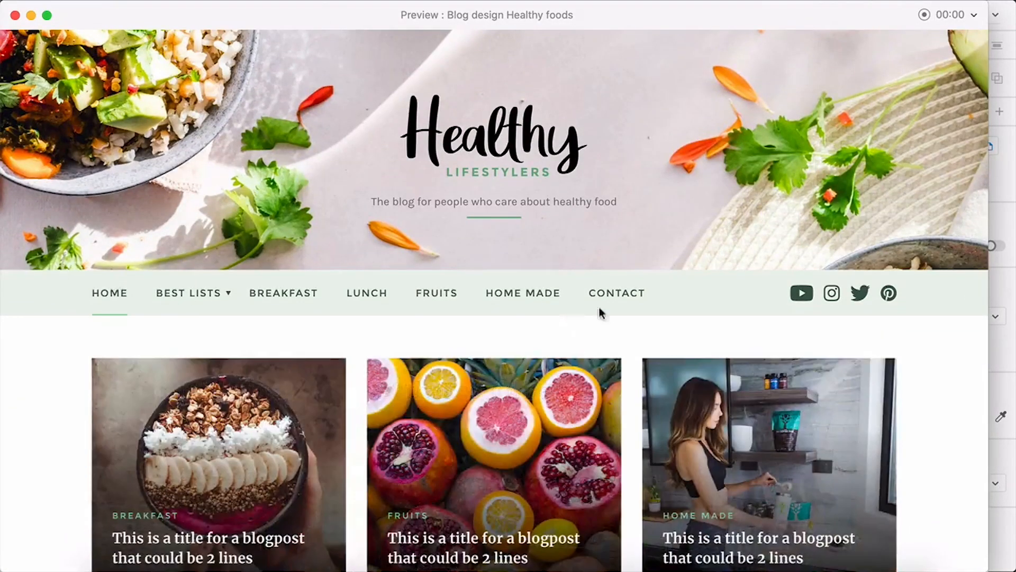
left_click(616, 292)
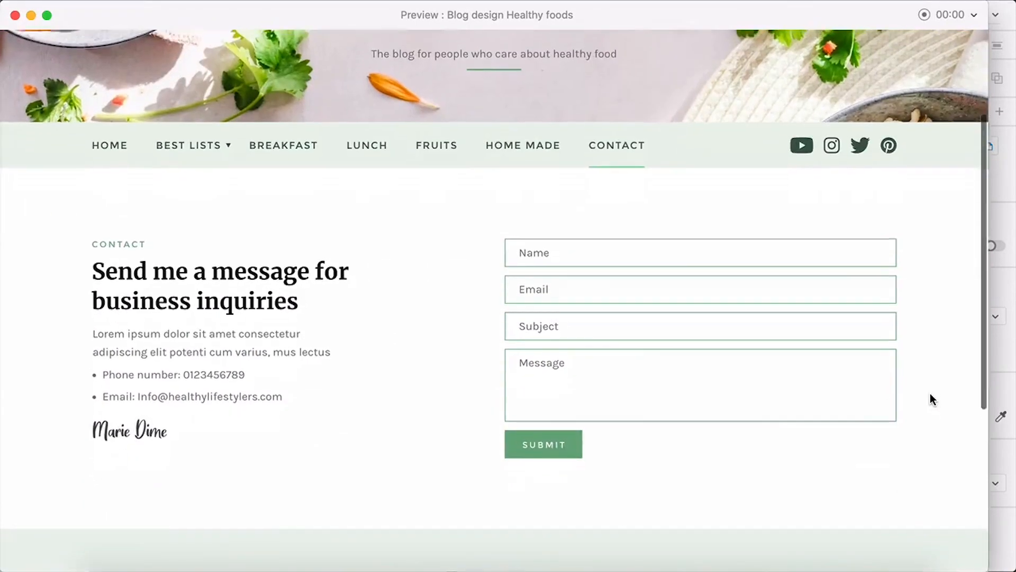
scroll("down", 3)
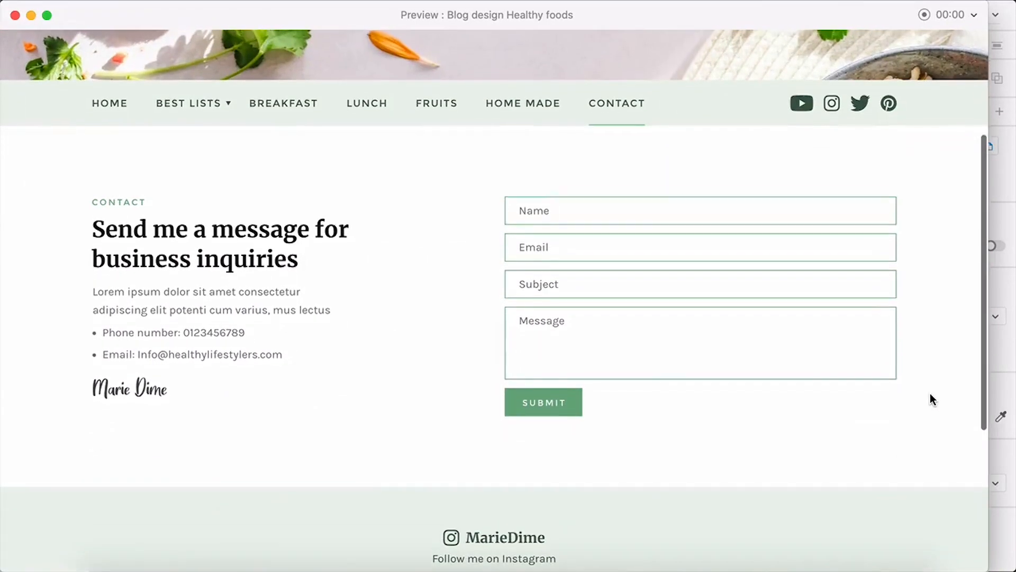
scroll("down", 3)
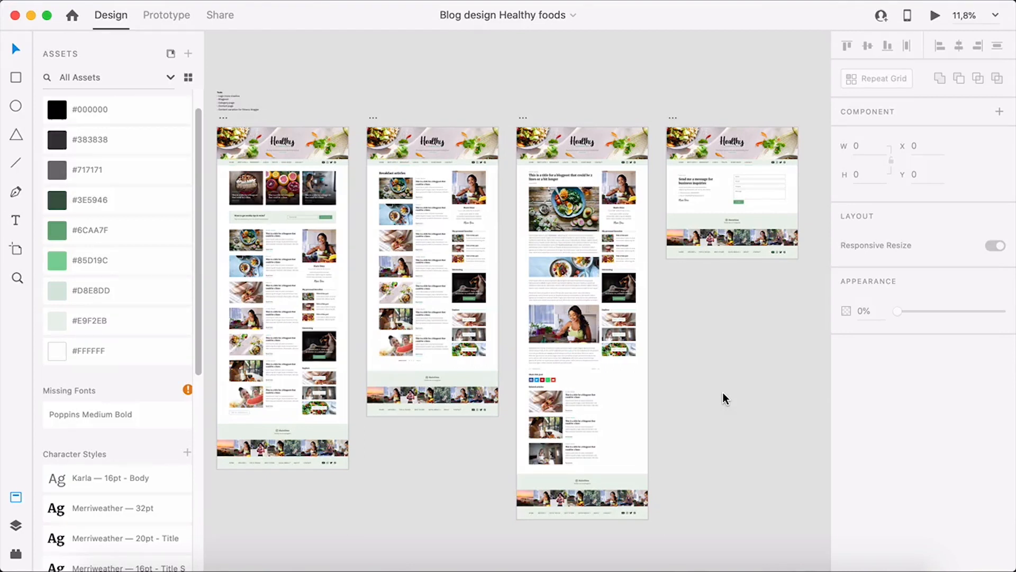
left_click(415, 259)
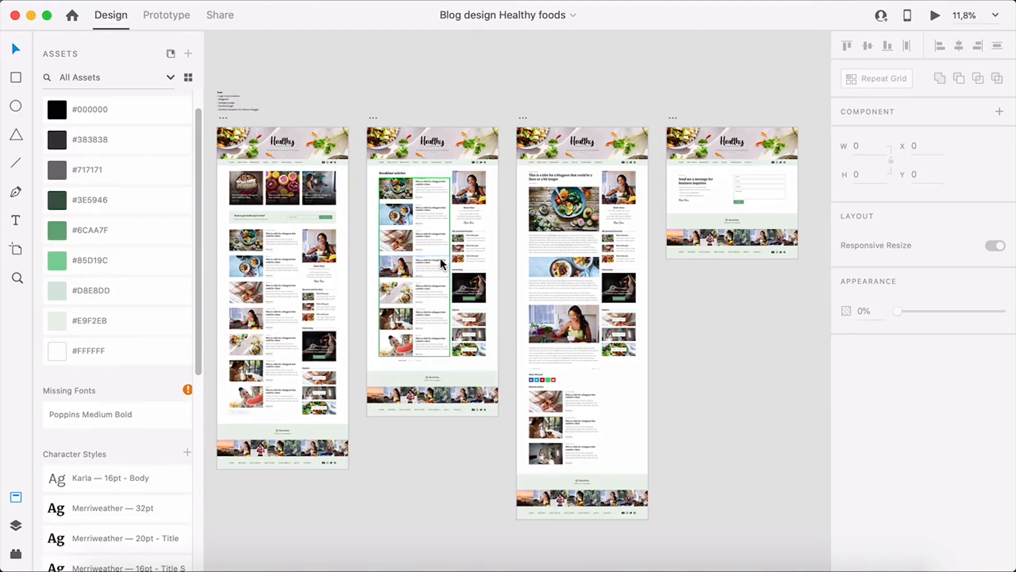
scroll("down", 3)
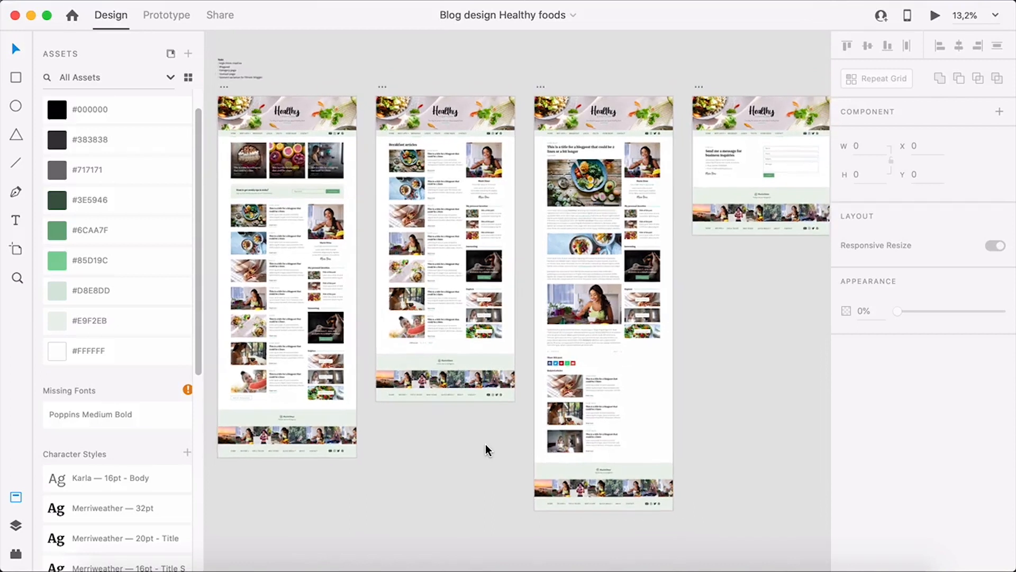
scroll("down", 3)
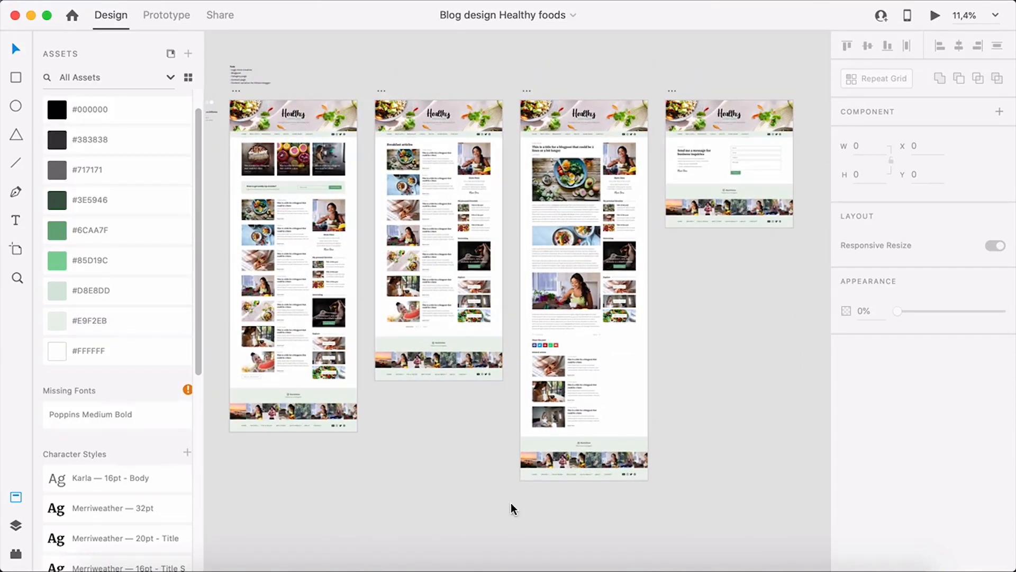
mouse_move(409, 398)
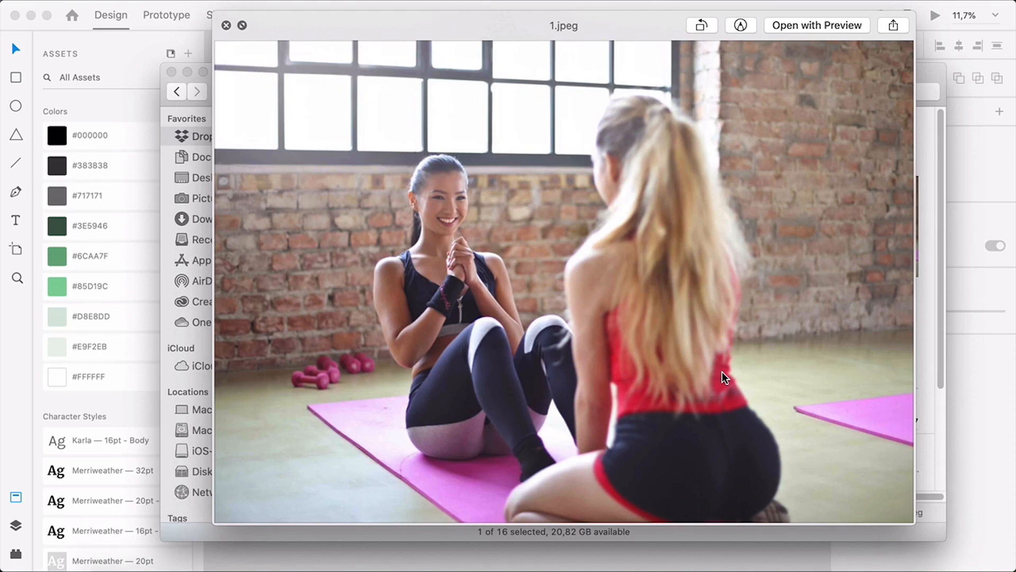
Close the 1.jpeg gym photo Quick Look preview.
left_click(226, 25)
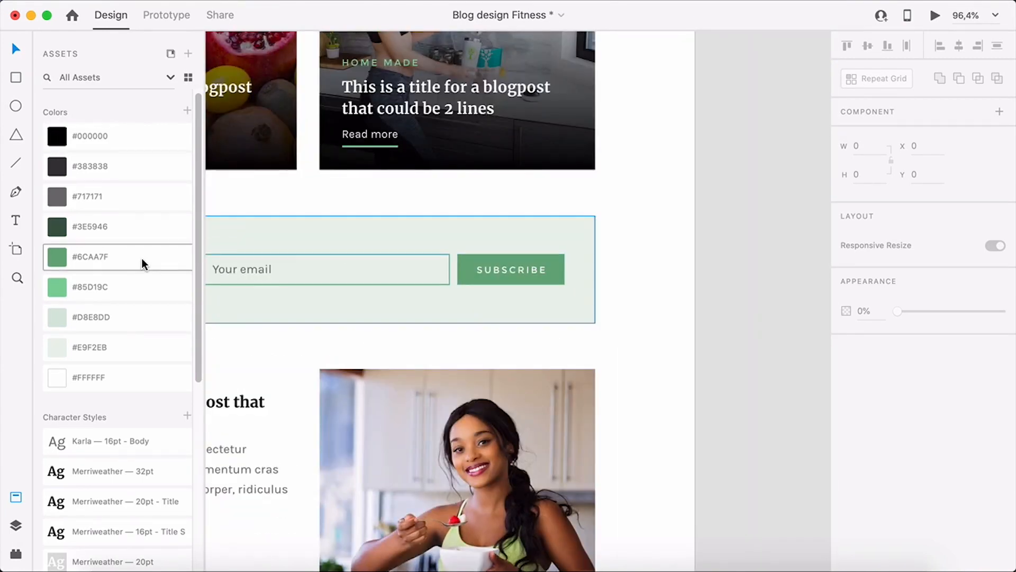
Recolor the #6CAA7F asset to a saturated red and begin editing light green #85D19C.
left_click(57, 256)
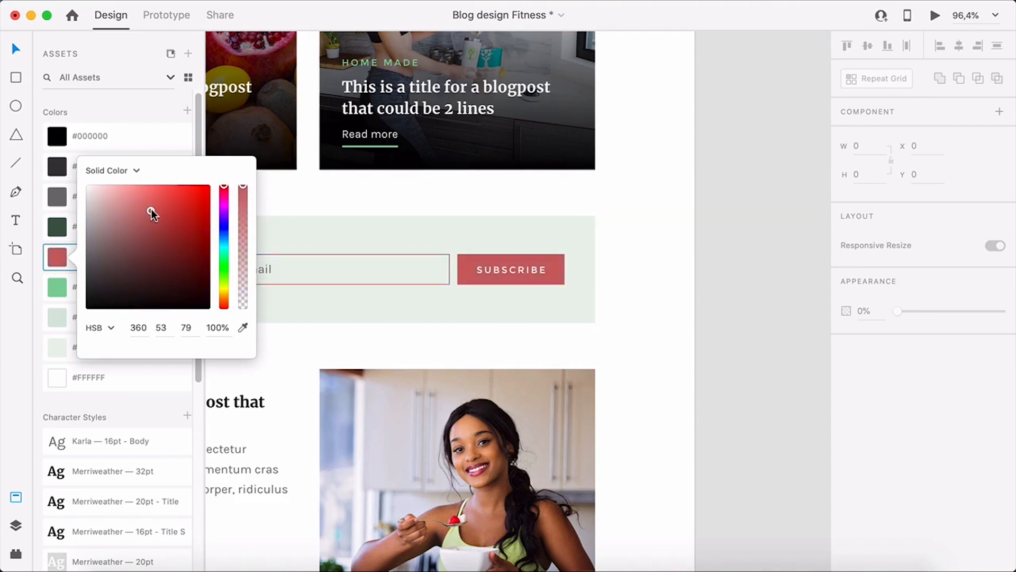
left_click_drag(151, 212, 160, 213)
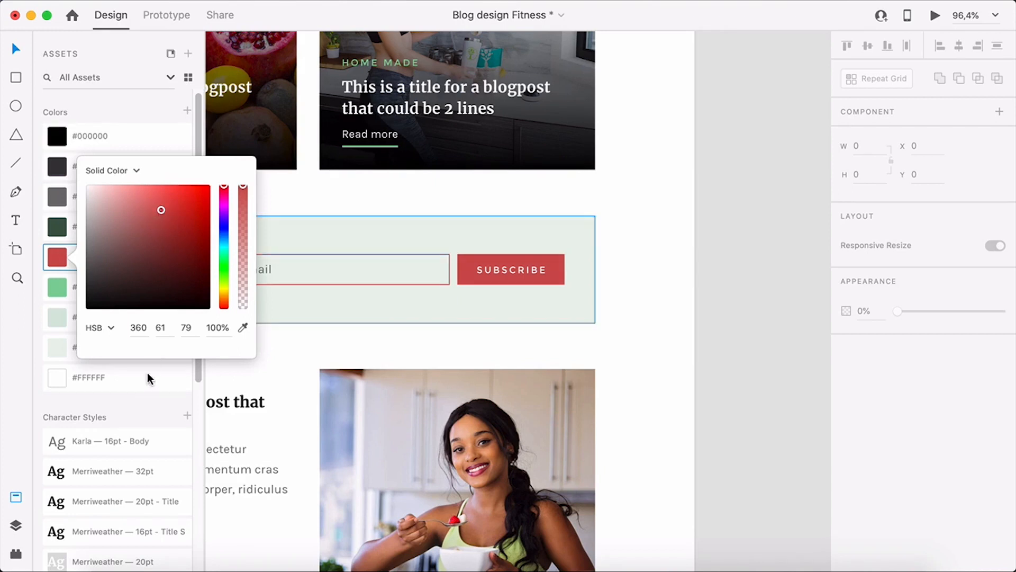
mouse_move(139, 327)
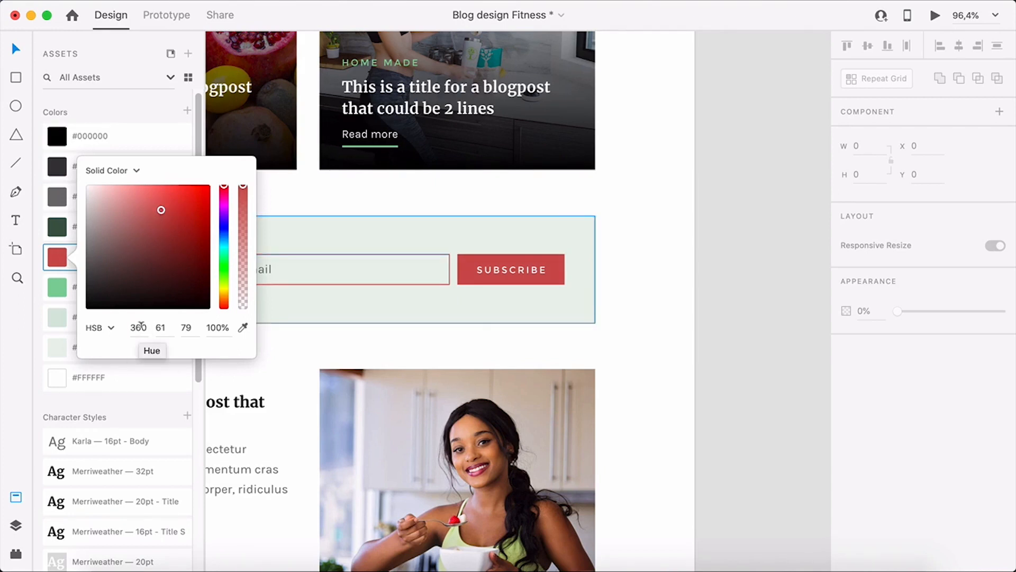
right_click(85, 286)
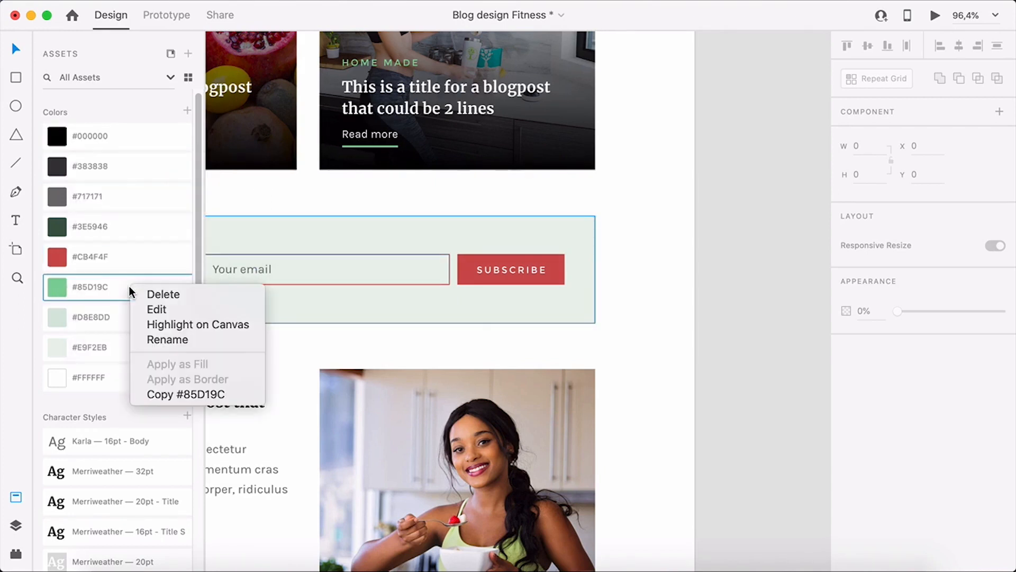
left_click(156, 309)
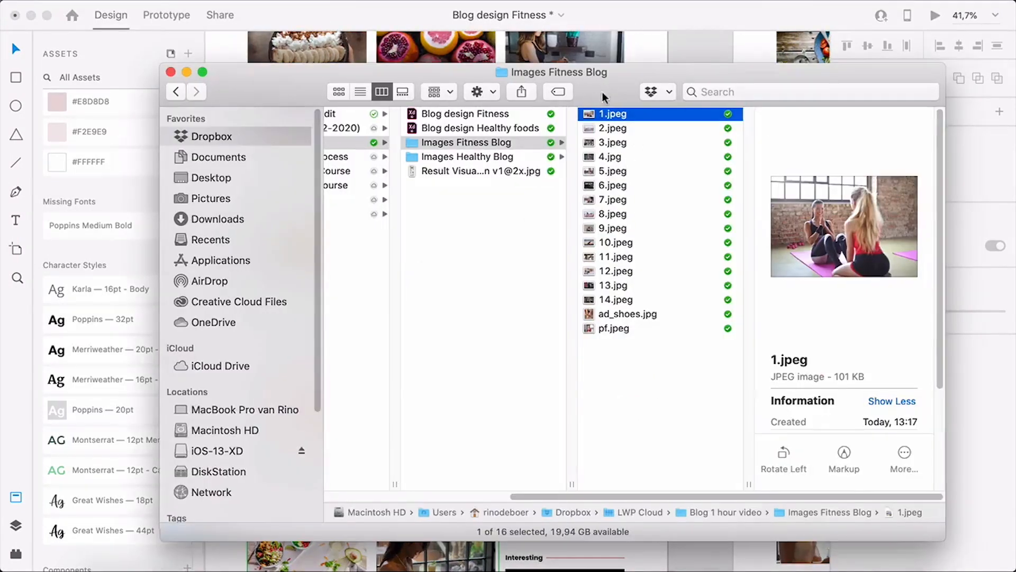
Close the Images Fitness Blog Finder window.
left_click(371, 380)
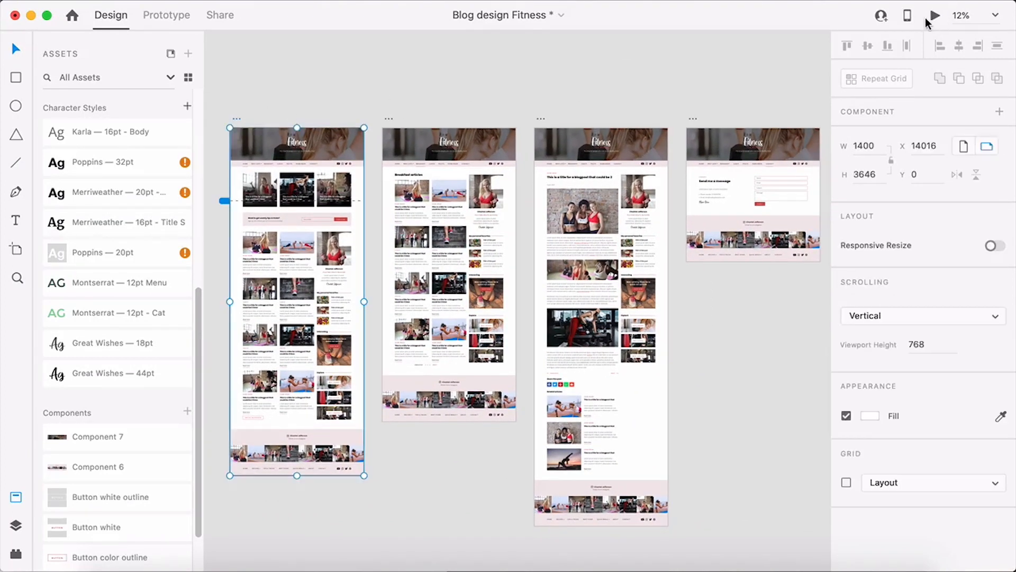
left_click(935, 15)
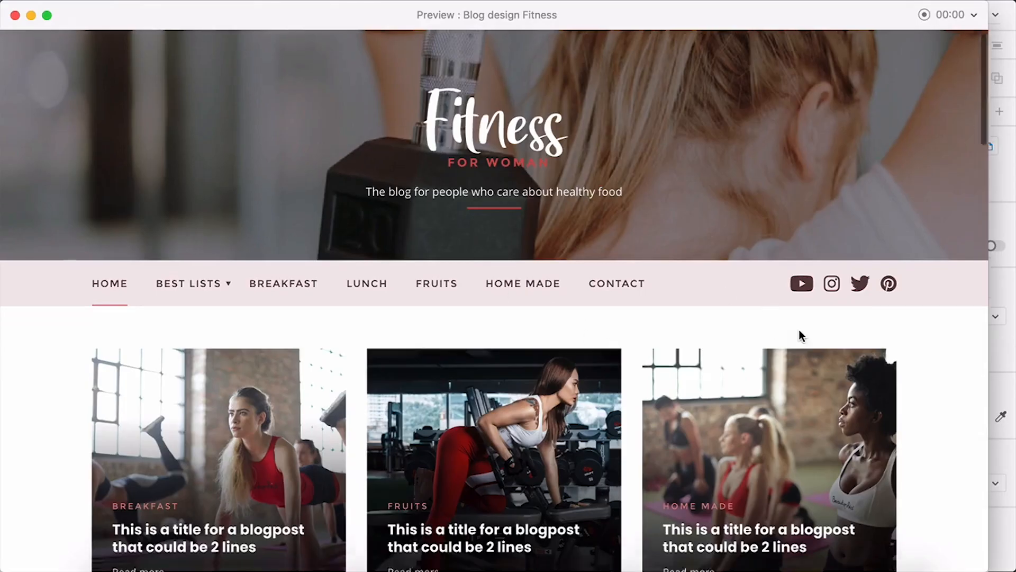
scroll("down", 3)
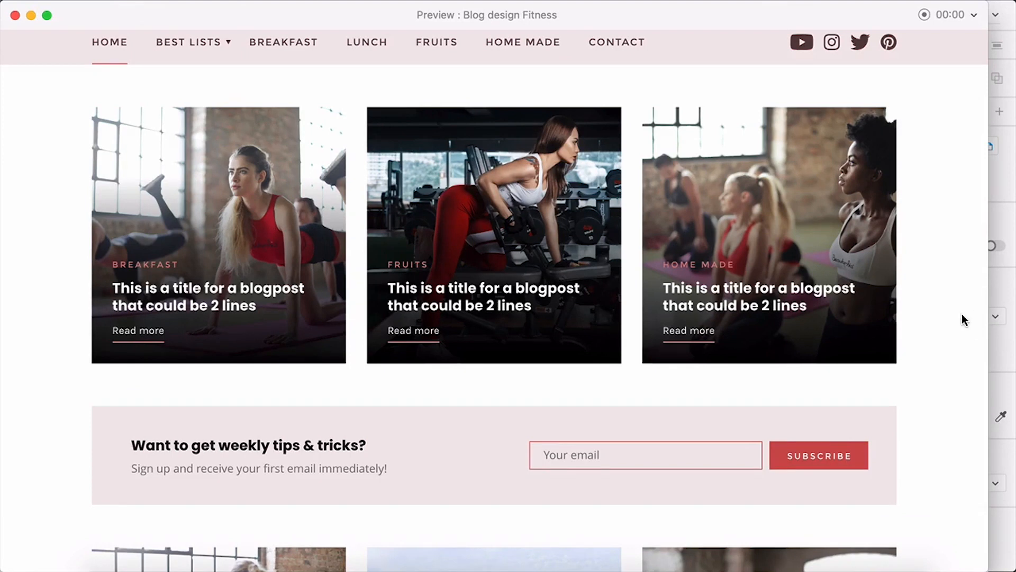
scroll("down", 3)
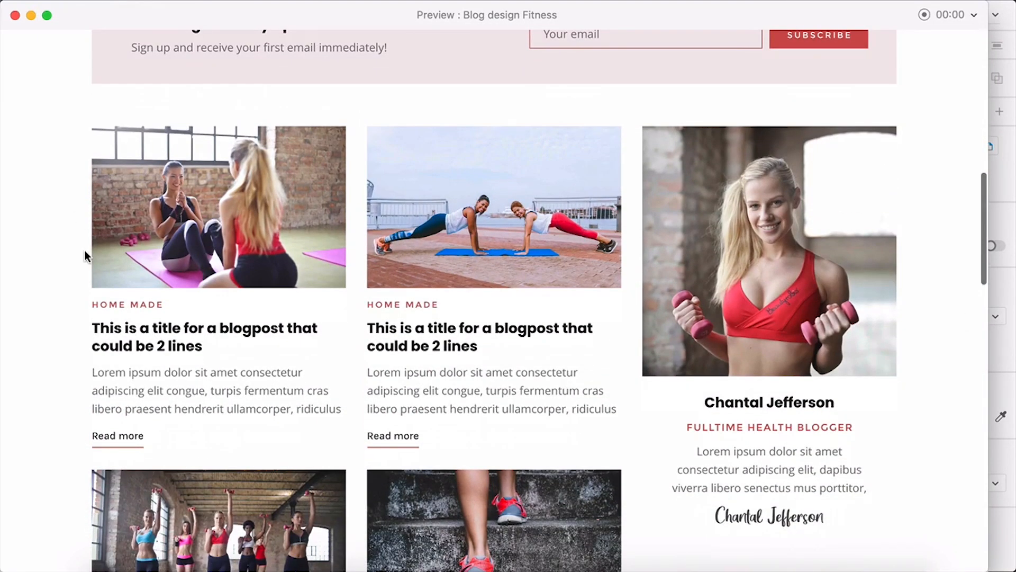
scroll("down", 3)
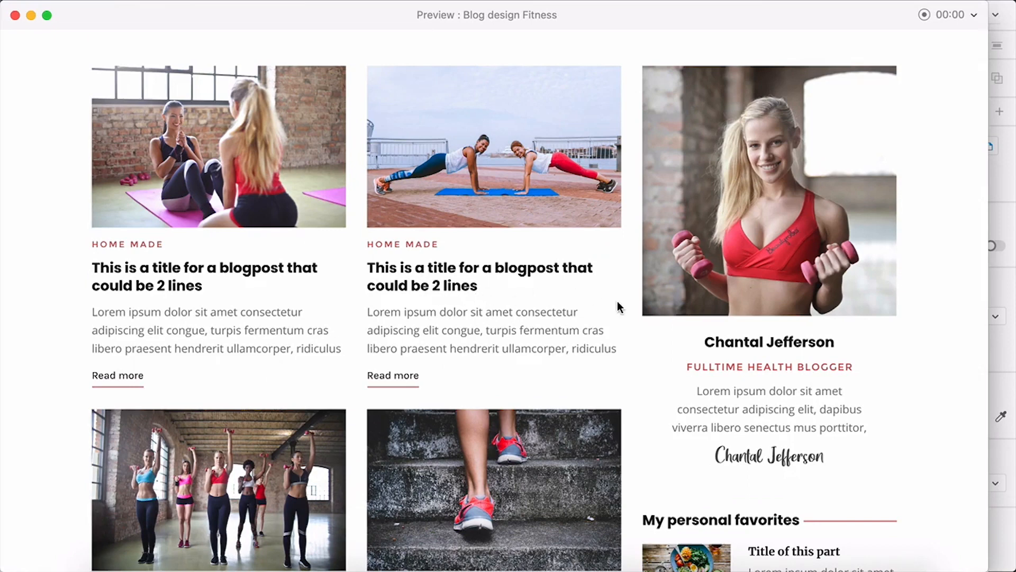
scroll("down", 3)
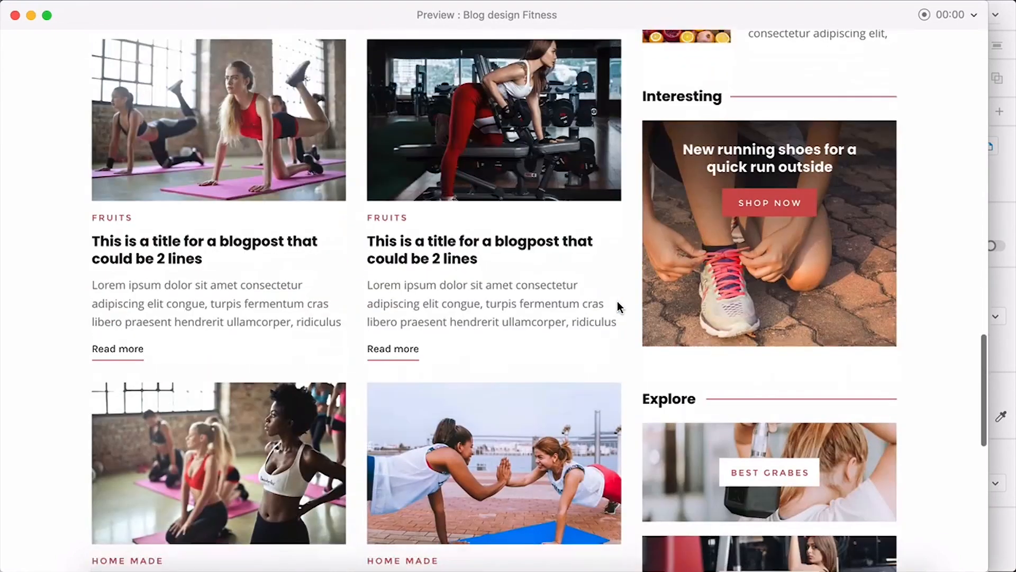
scroll("down", 3)
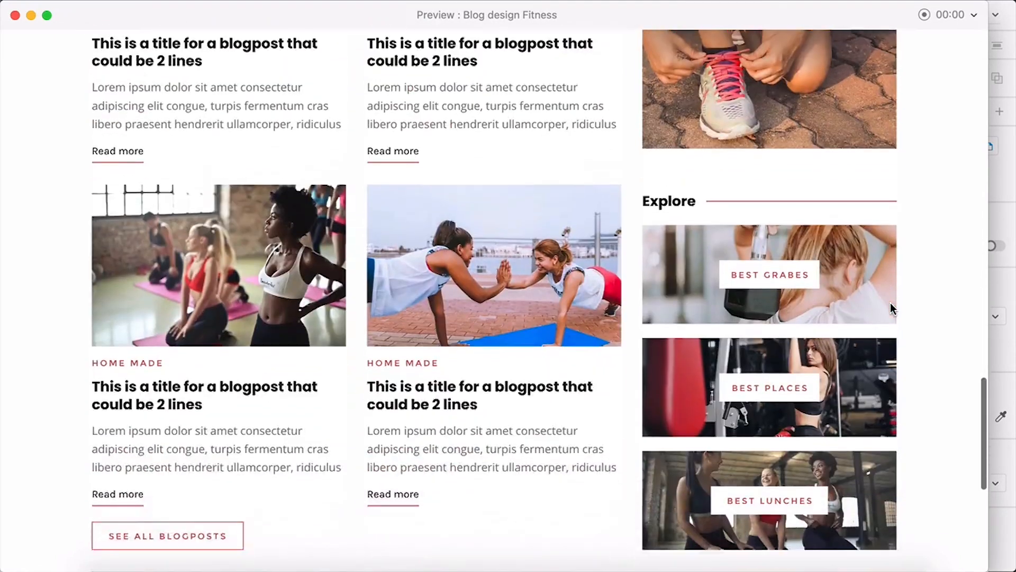
scroll("down", 3)
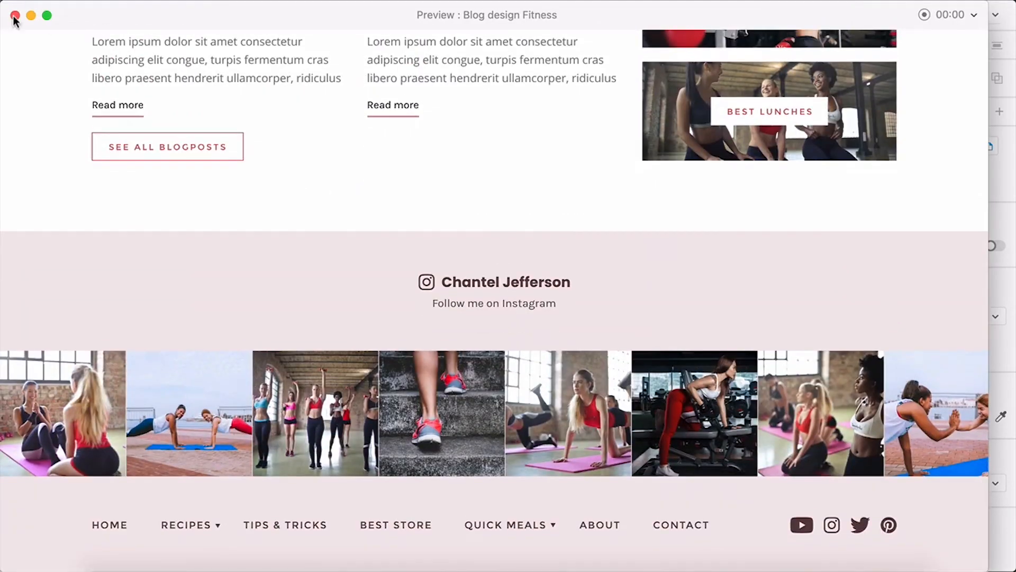
left_click(14, 15)
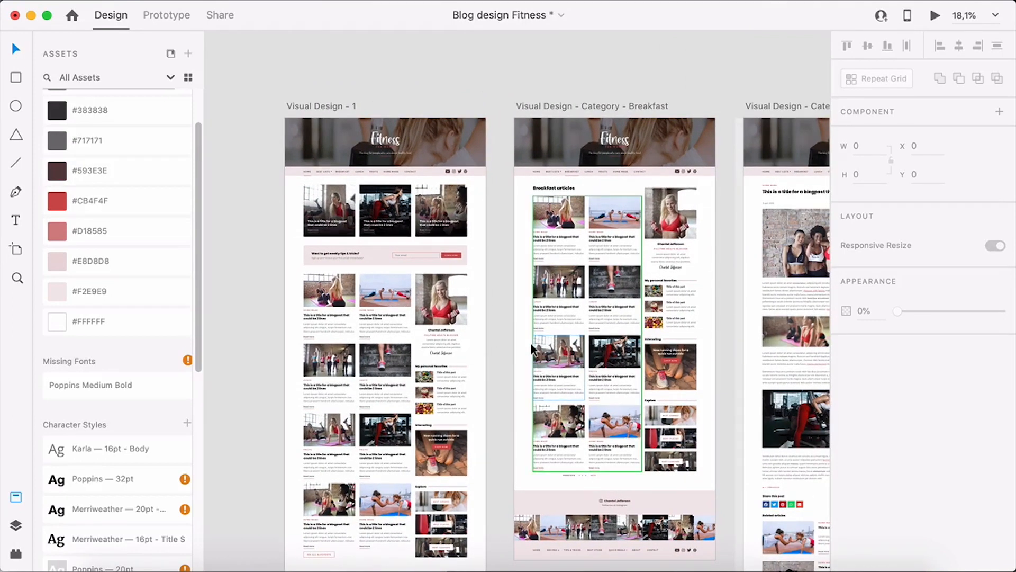
mouse_move(532, 350)
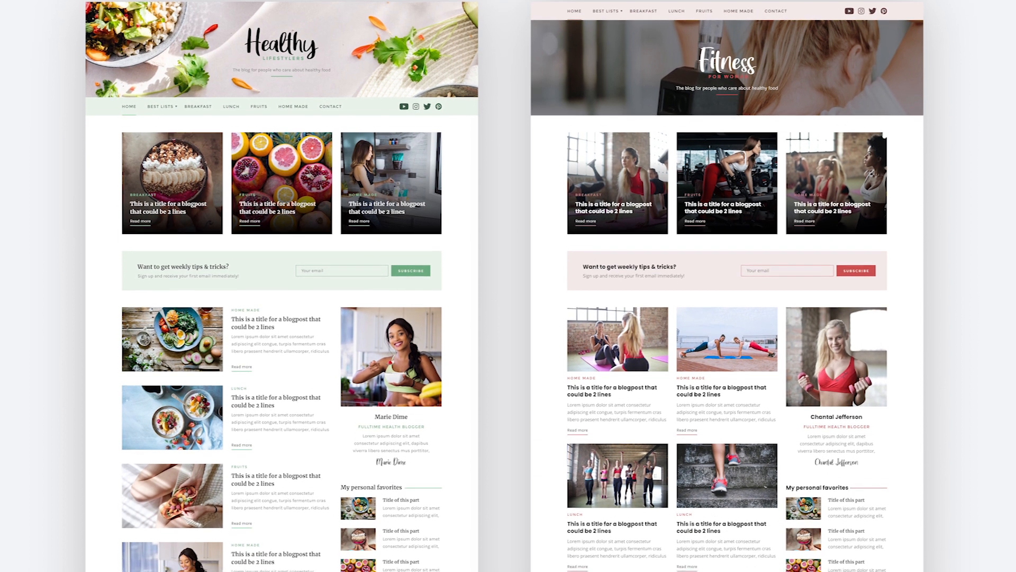
Scroll the green and red blog homepage mockups down to their footers.
scroll("down", 3)
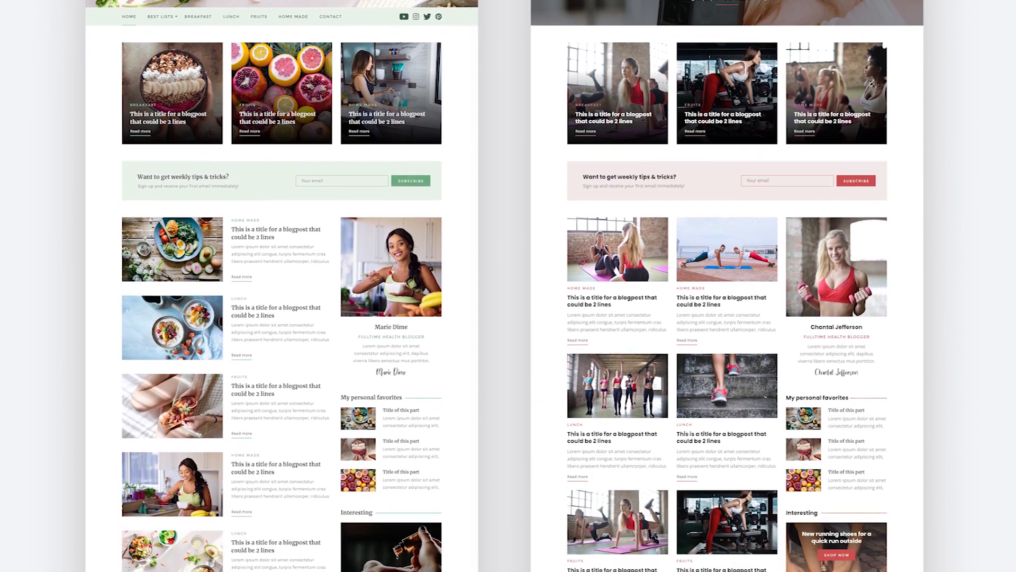
scroll("down", 3)
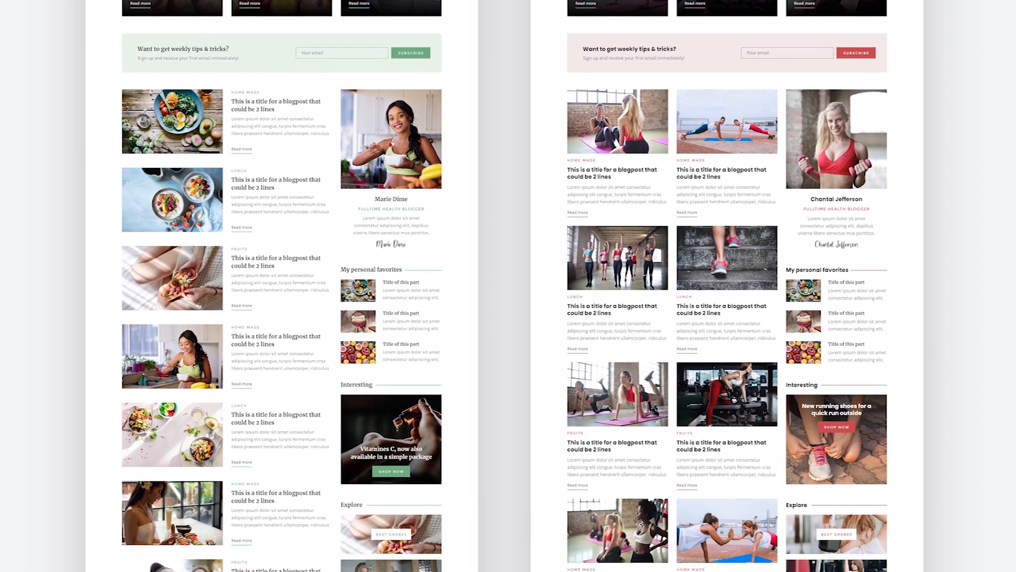
scroll("down", 3)
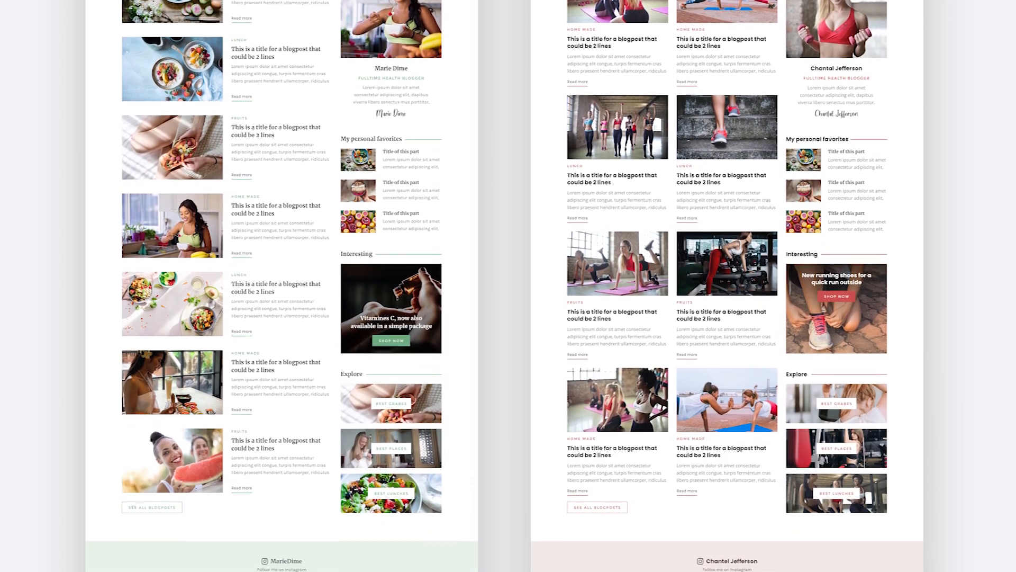
scroll("down", 3)
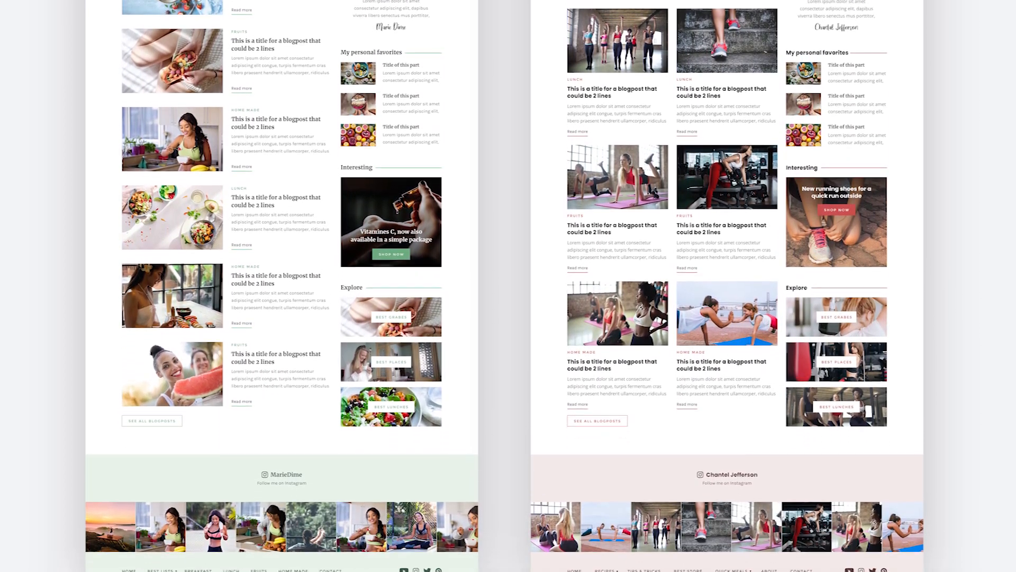
scroll("down", 3)
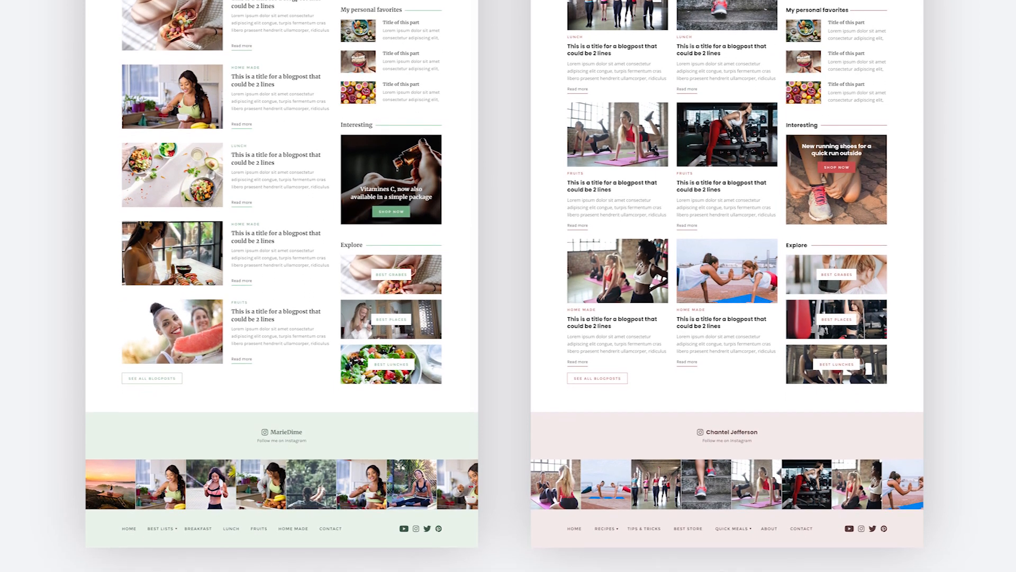